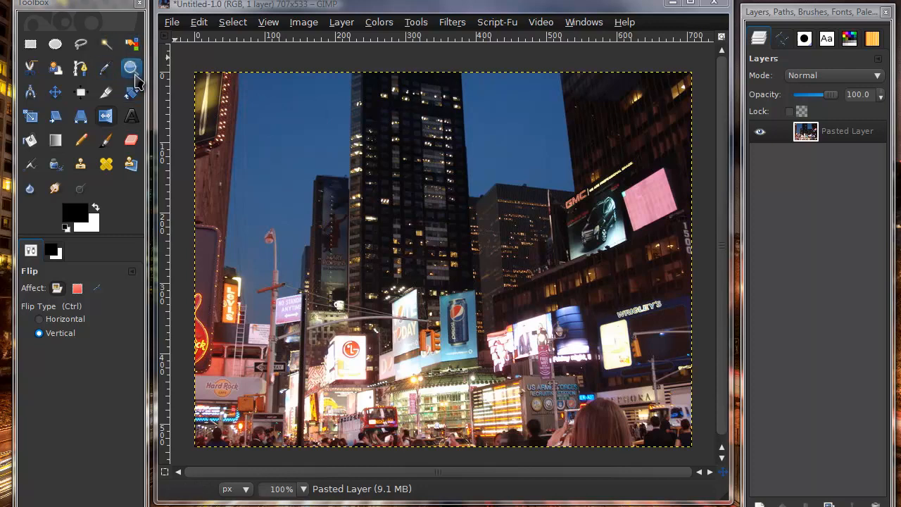
mouse_move(187, 35)
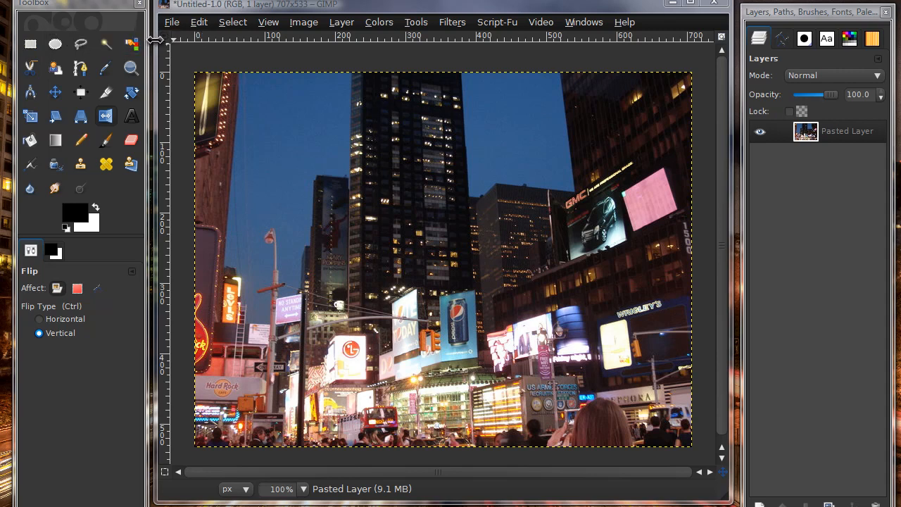
mouse_move(172, 51)
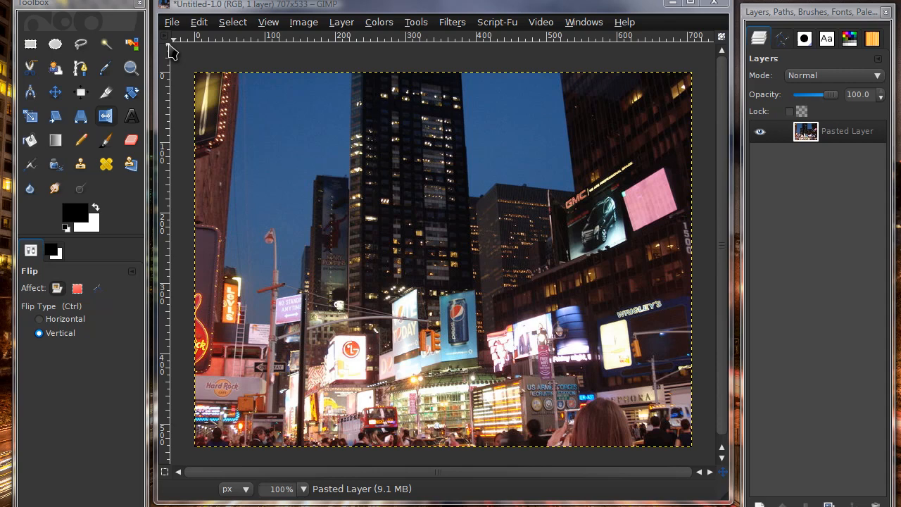
mouse_move(421, 203)
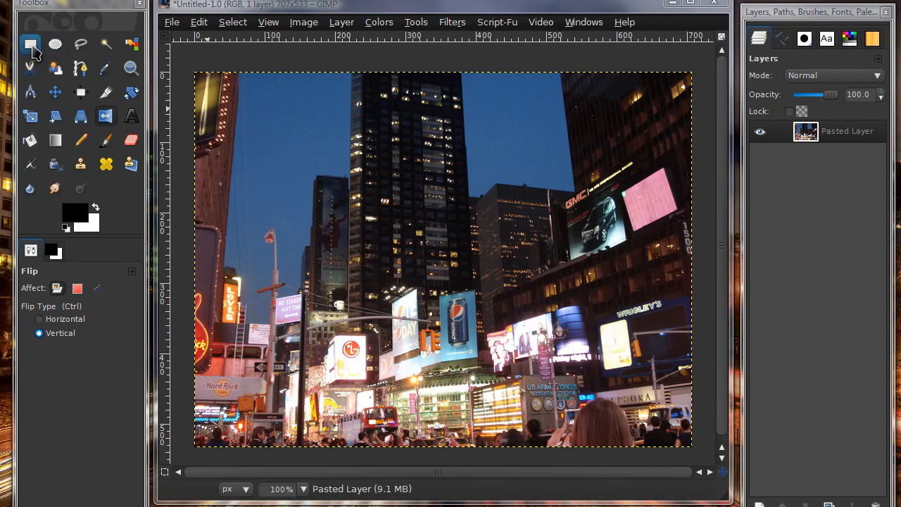
Activate the Rectangle Select tool in the Toolbox.
left_click(30, 43)
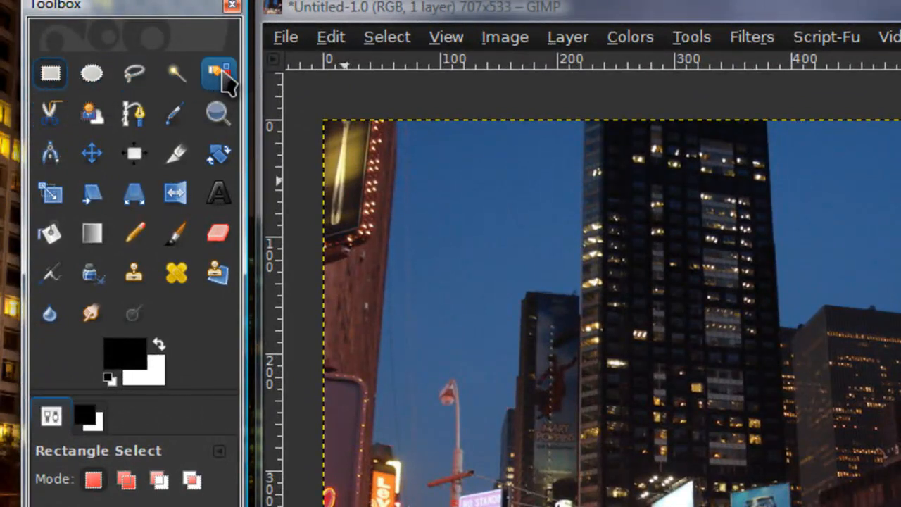
mouse_move(216, 72)
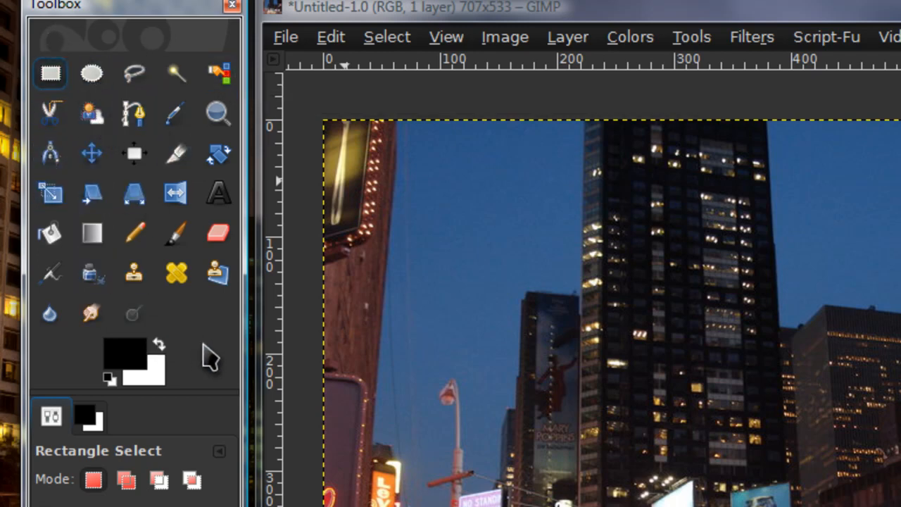
mouse_move(338, 35)
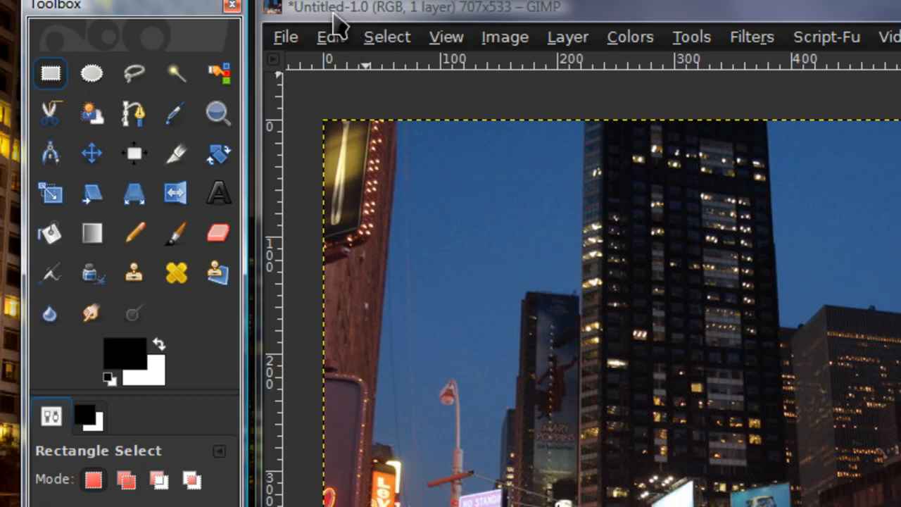
mouse_move(287, 102)
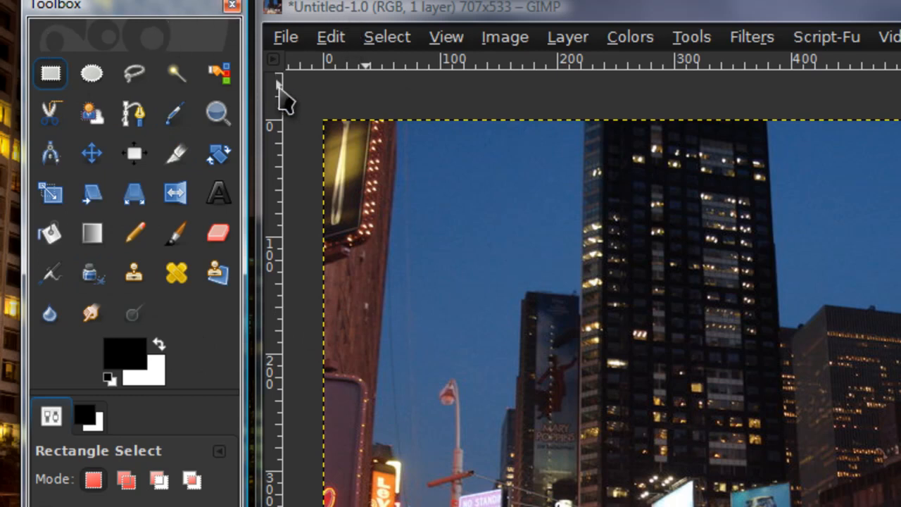
mouse_move(392, 74)
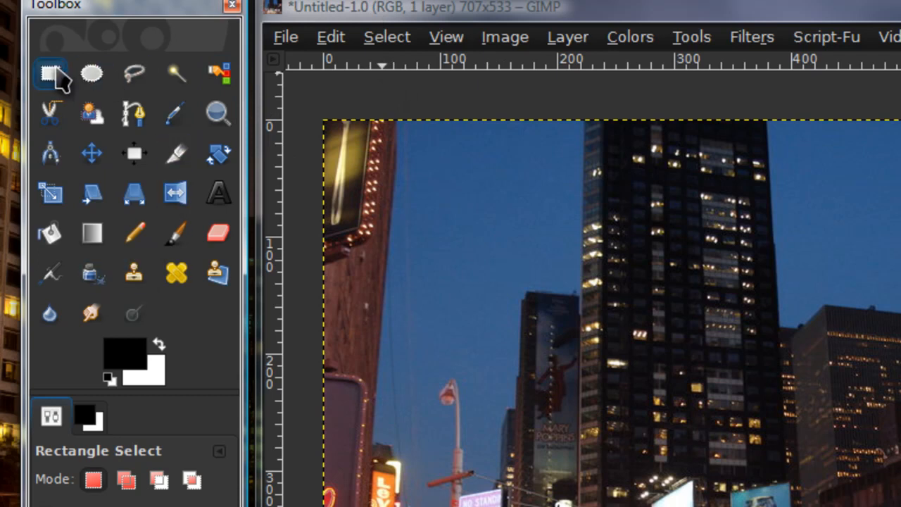
mouse_move(50, 74)
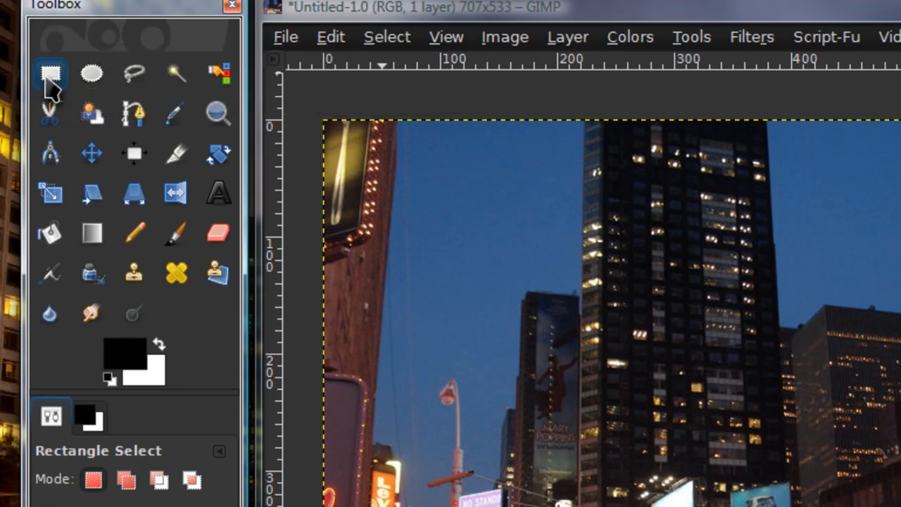
mouse_move(52, 76)
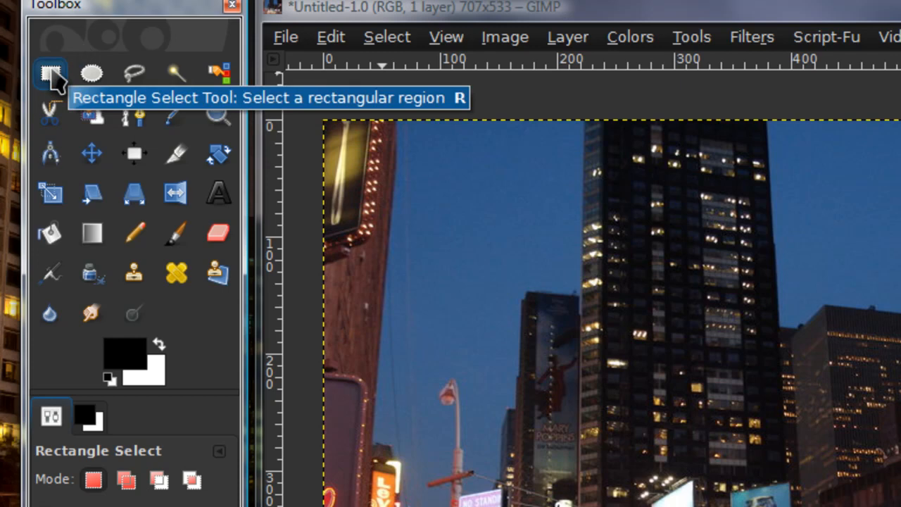
mouse_move(42, 95)
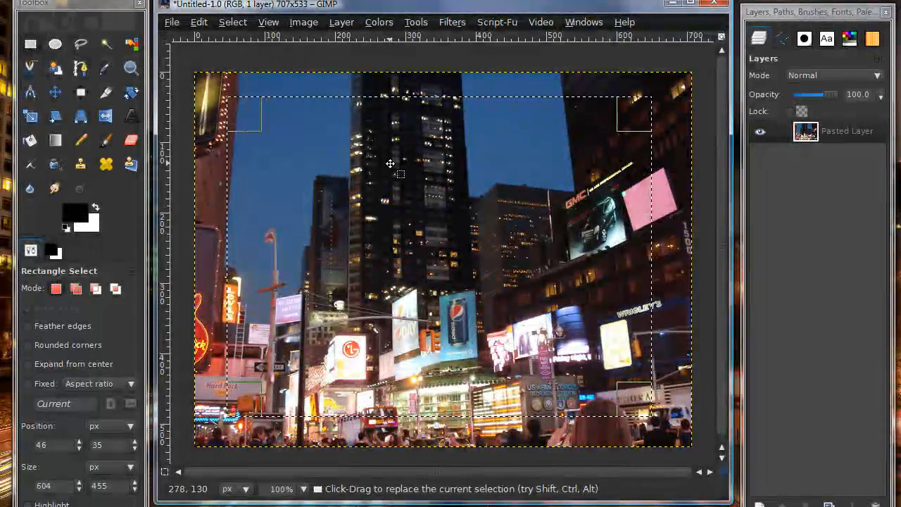
mouse_move(397, 148)
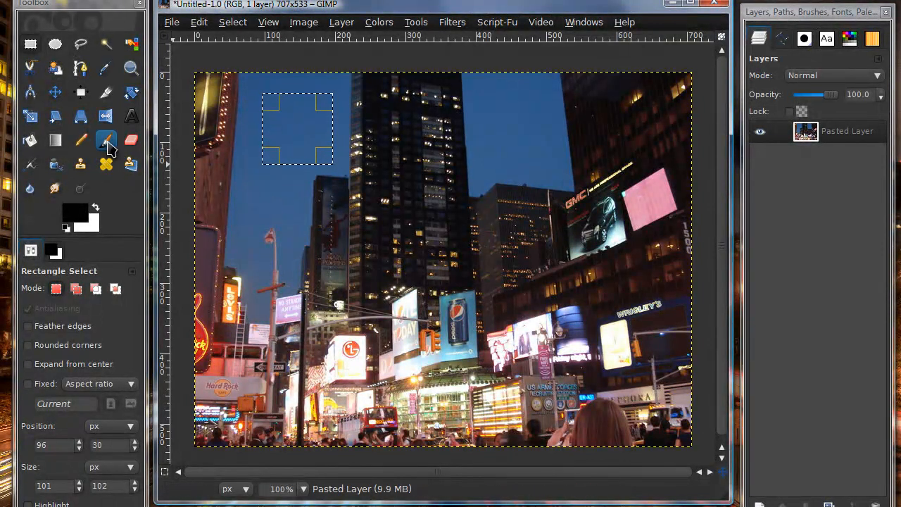
Switch to the Paintbrush tool.
left_click(106, 139)
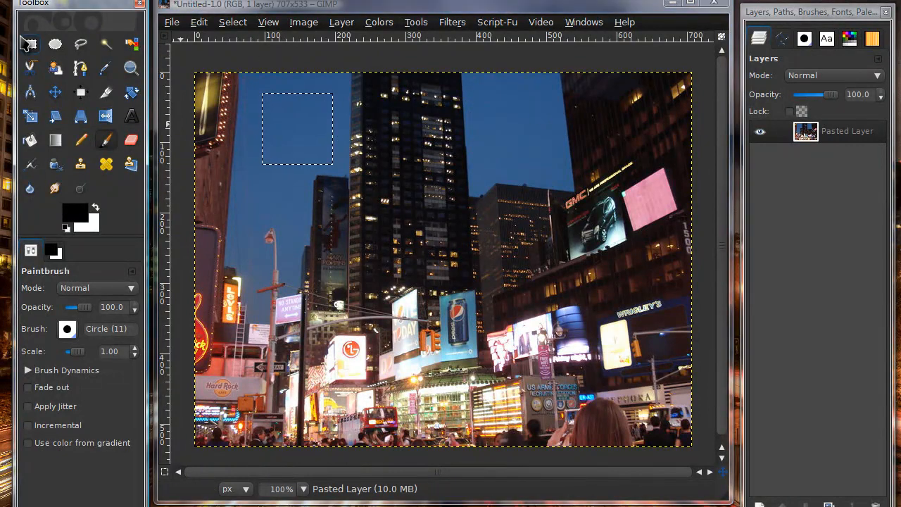
Reactivate Rectangle Select and drag a test rectangle over the photo.
left_click(29, 45)
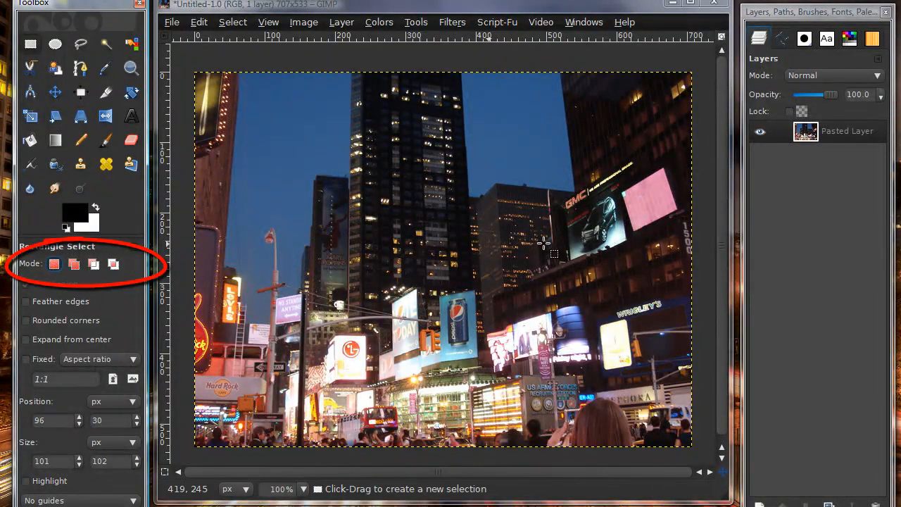
left_click_drag(289, 125, 394, 225)
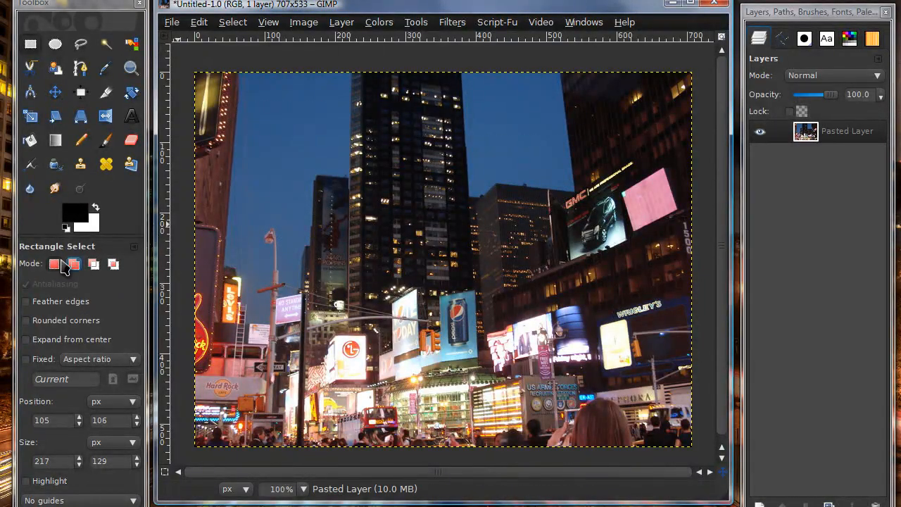
mouse_move(74, 265)
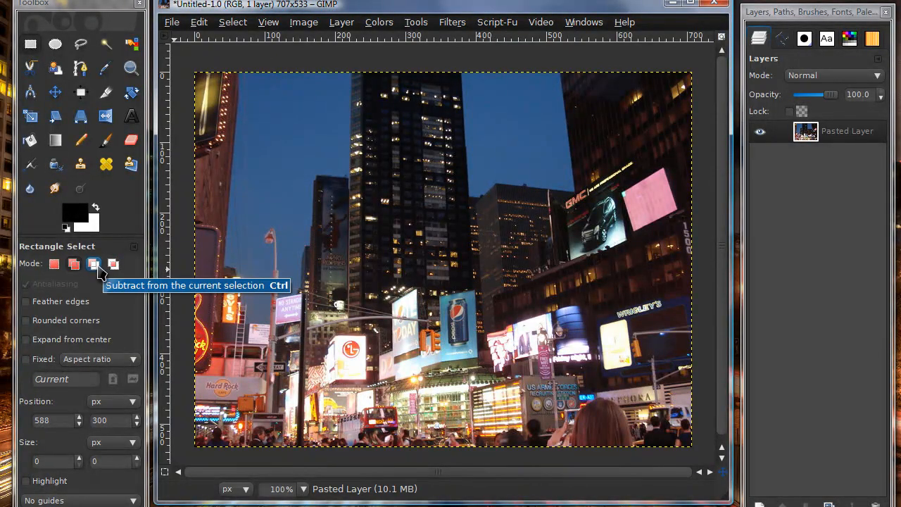
Select a large rectangle over the central buildings and set Mode to Subtract.
left_click_drag(274, 112, 576, 366)
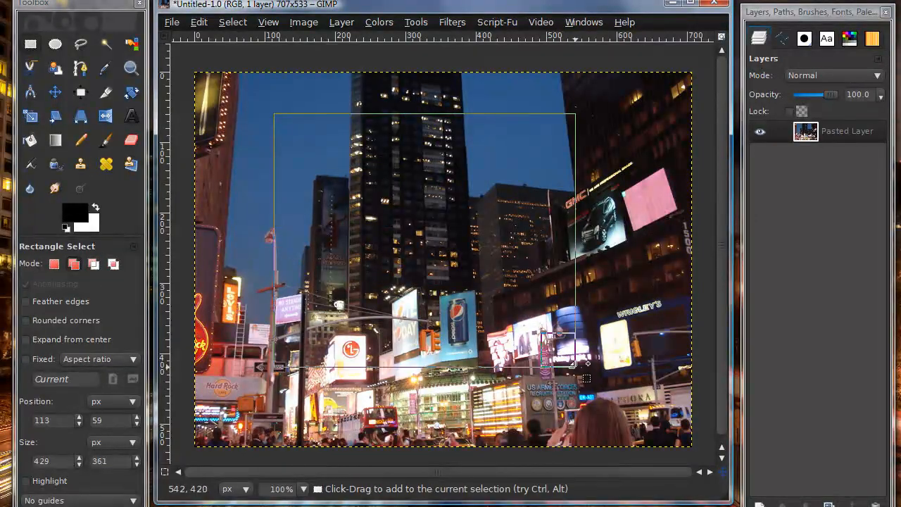
left_click(93, 264)
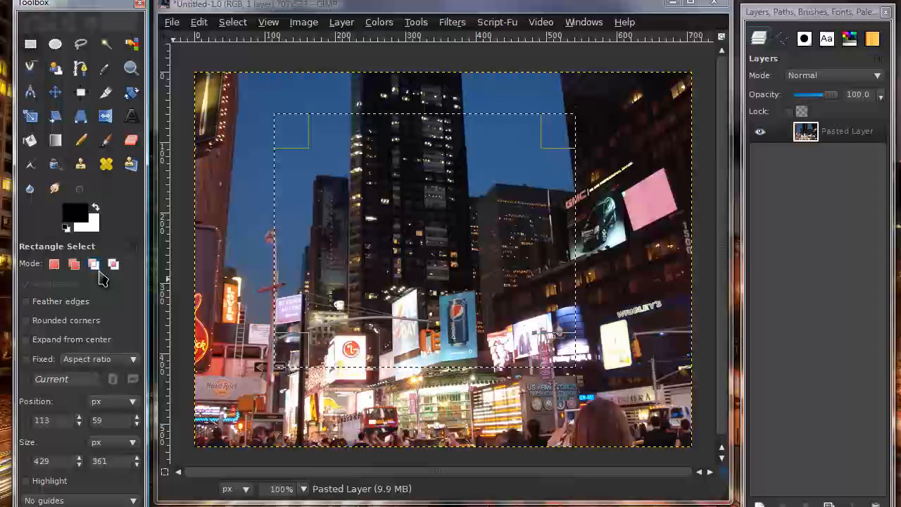
left_click(113, 264)
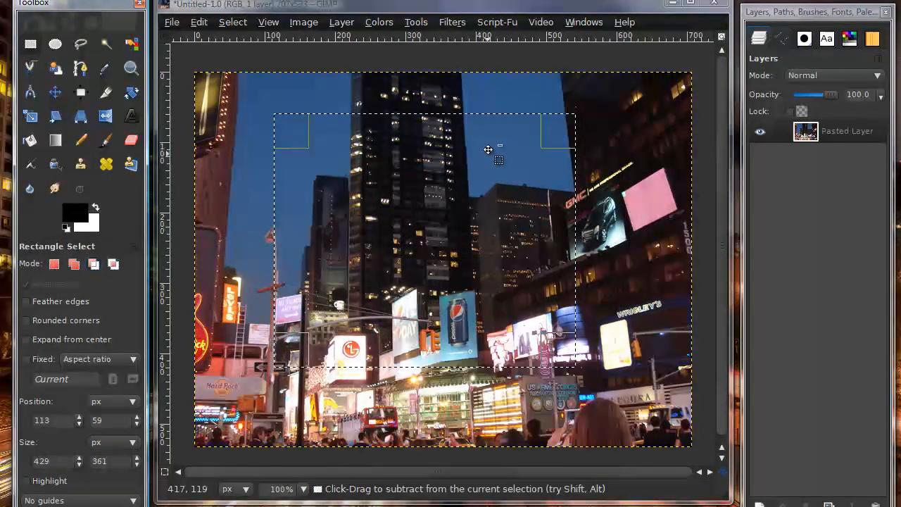
mouse_move(94, 264)
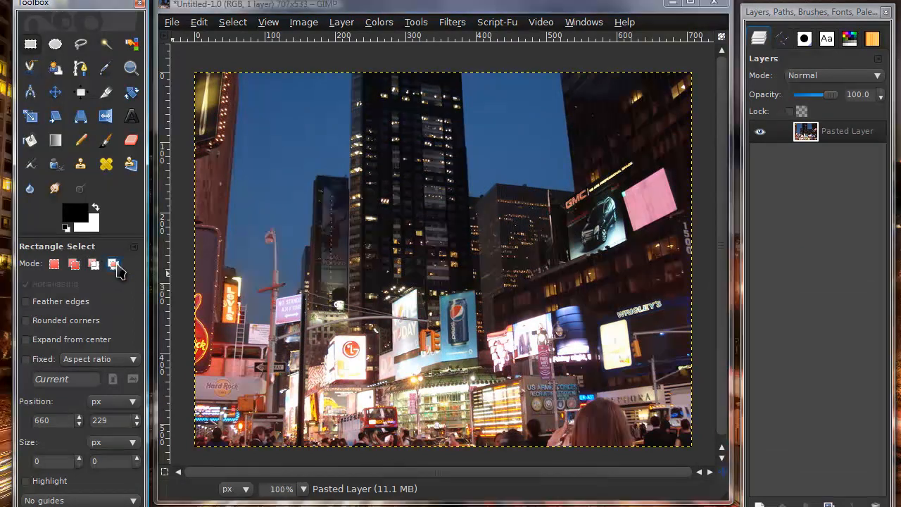
Drag a rectangle across the middle of the photo.
left_click_drag(333, 125, 416, 230)
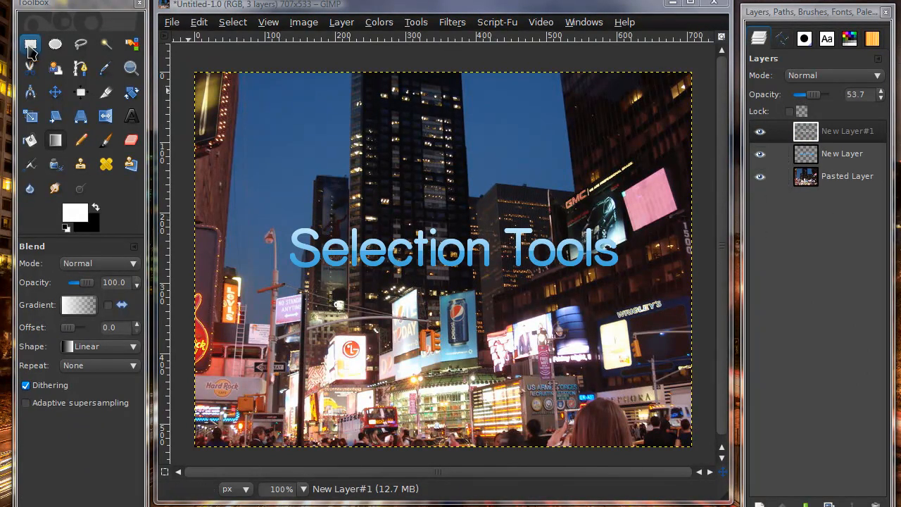
Select the title layer's outline and intersect it with a small rectangle selection.
left_click(29, 43)
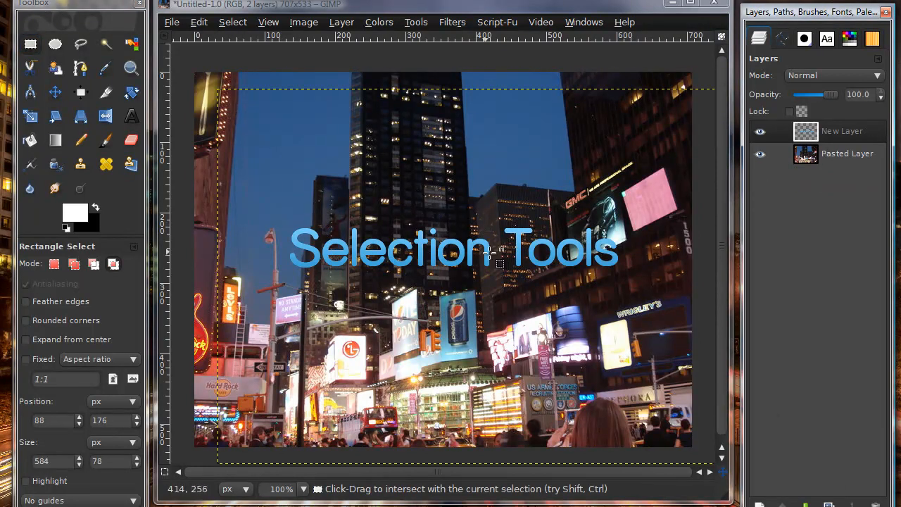
mouse_move(360, 127)
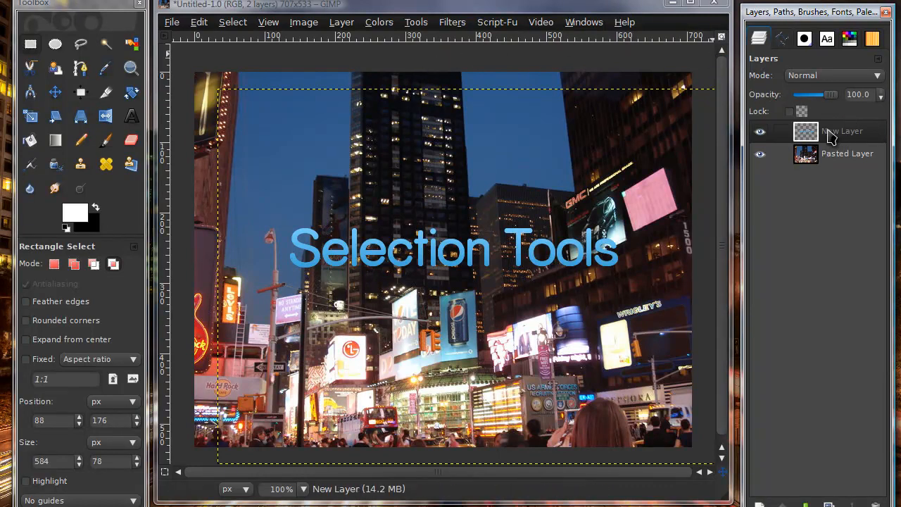
mouse_move(759, 142)
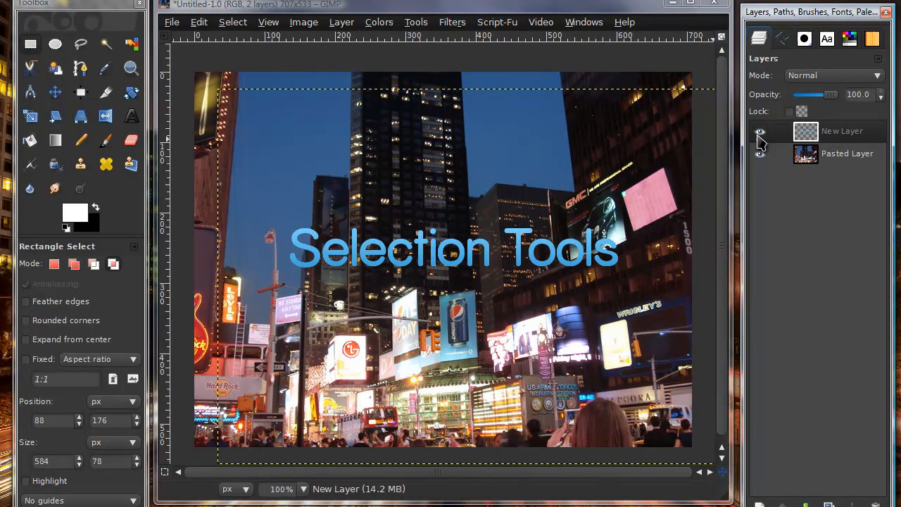
right_click(842, 131)
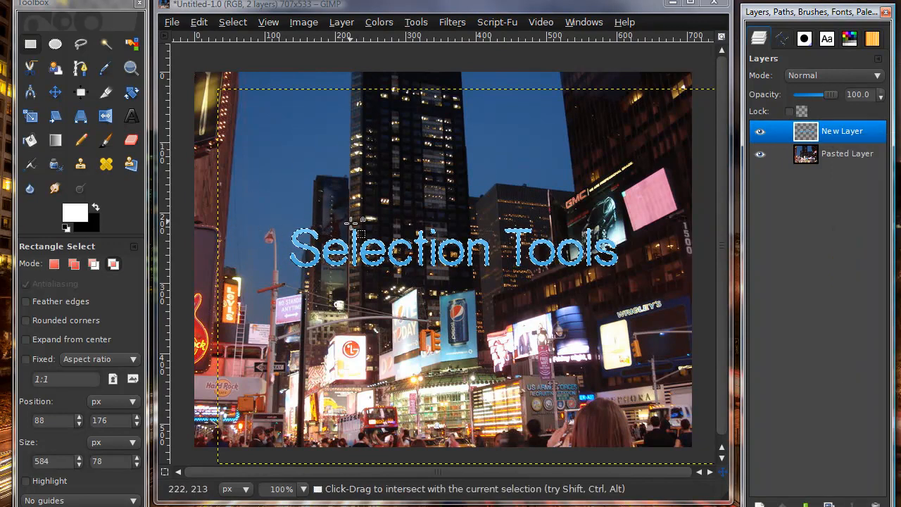
mouse_move(329, 264)
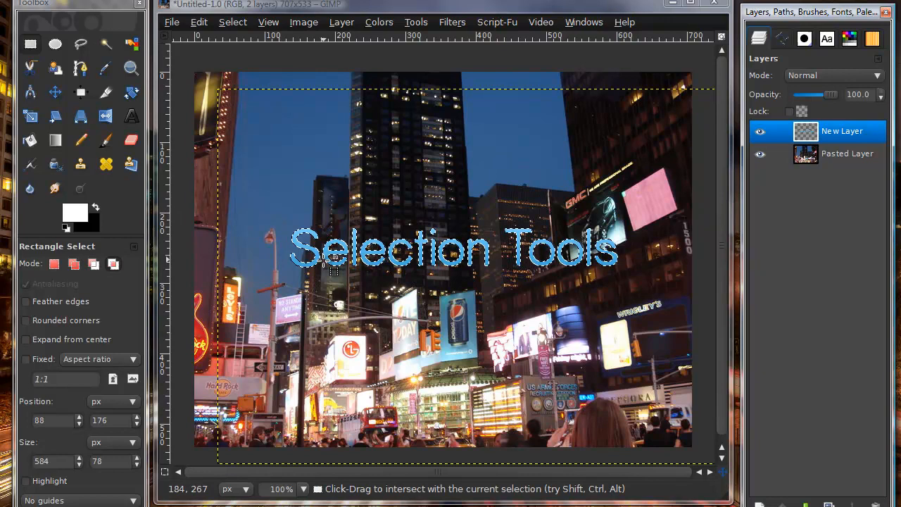
mouse_move(637, 213)
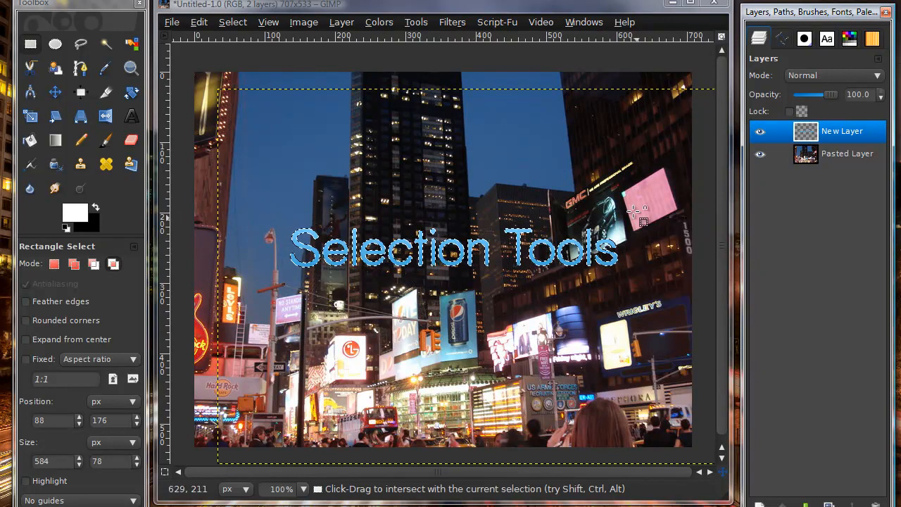
mouse_move(264, 250)
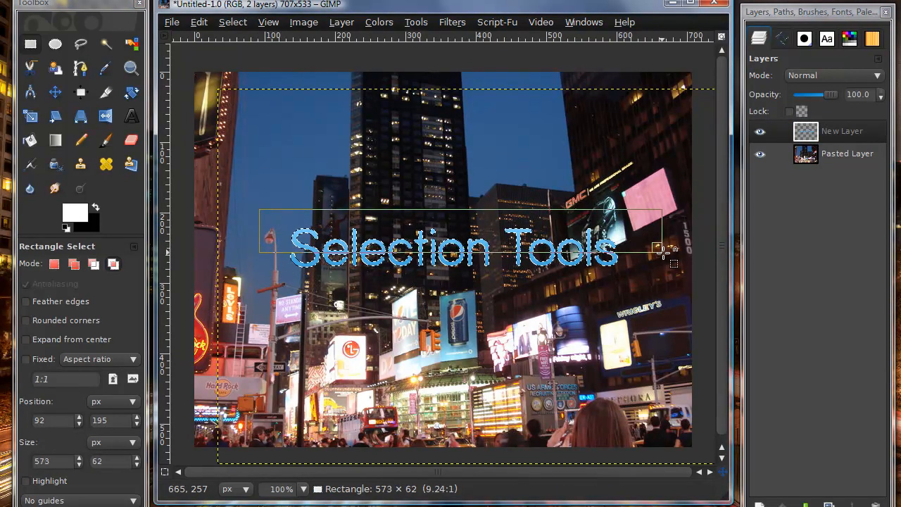
left_click_drag(661, 249, 676, 250)
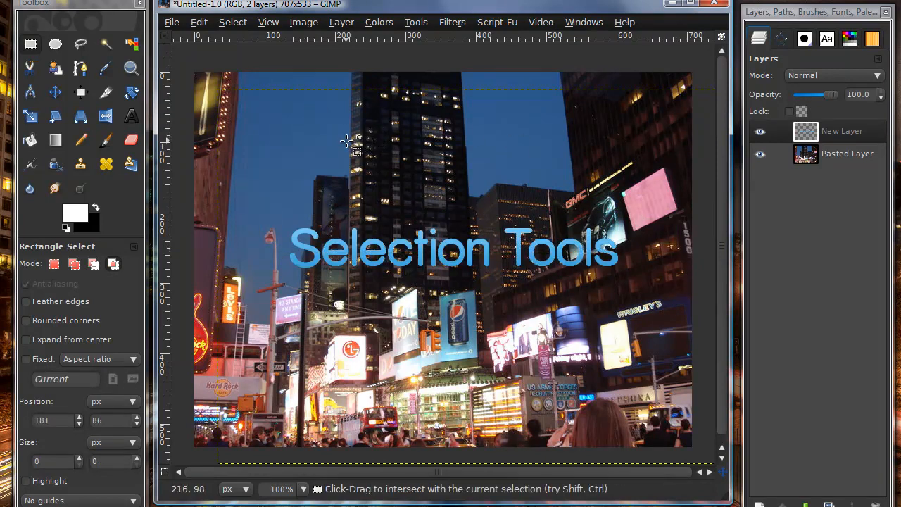
mouse_move(604, 206)
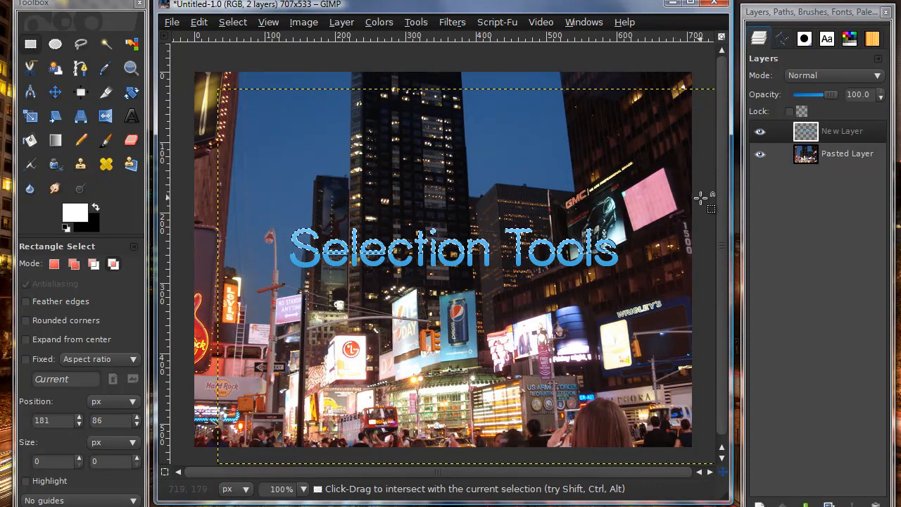
mouse_move(708, 205)
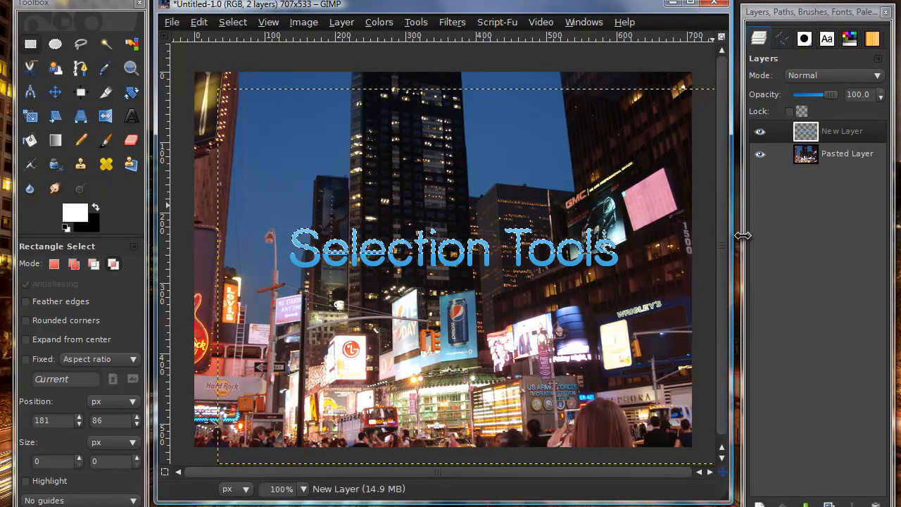
mouse_move(498, 175)
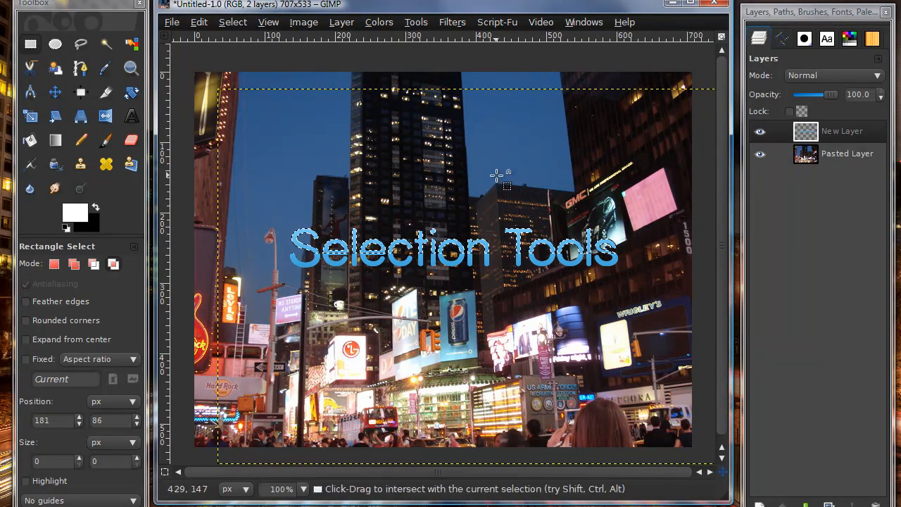
mouse_move(341, 185)
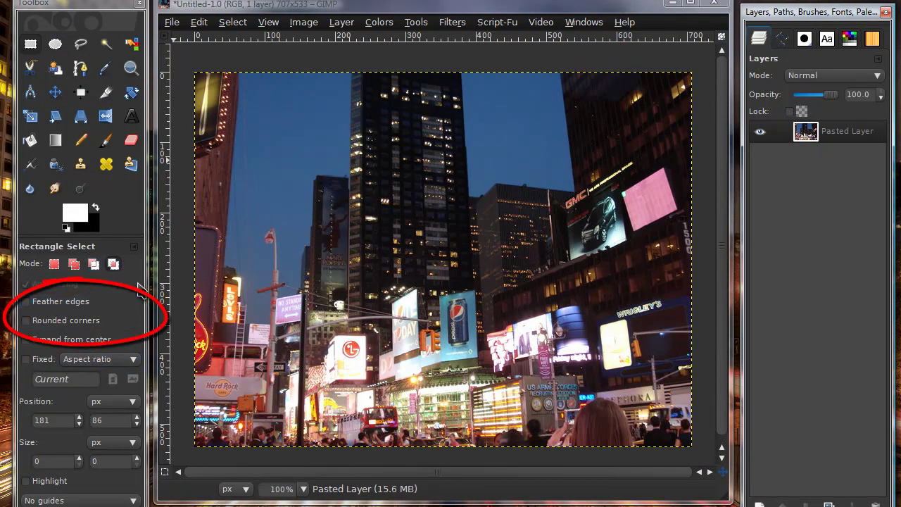
mouse_move(60, 301)
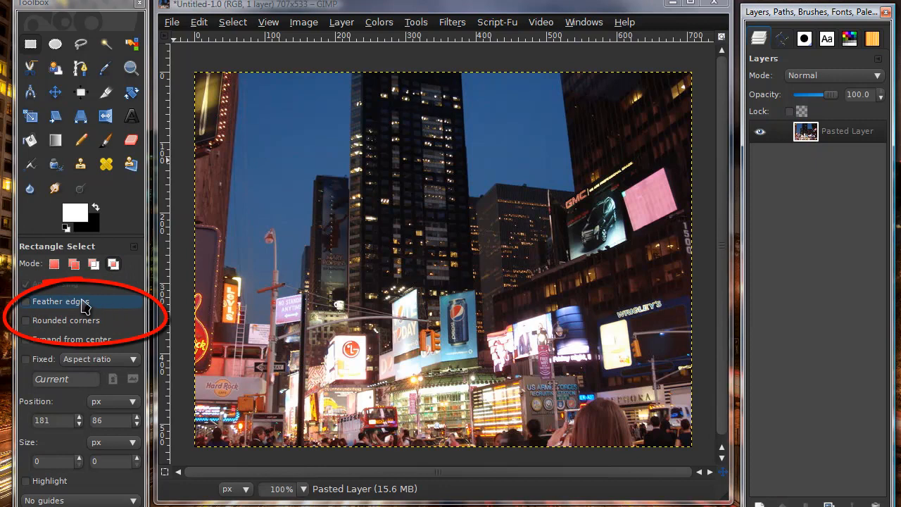
left_click(26, 301)
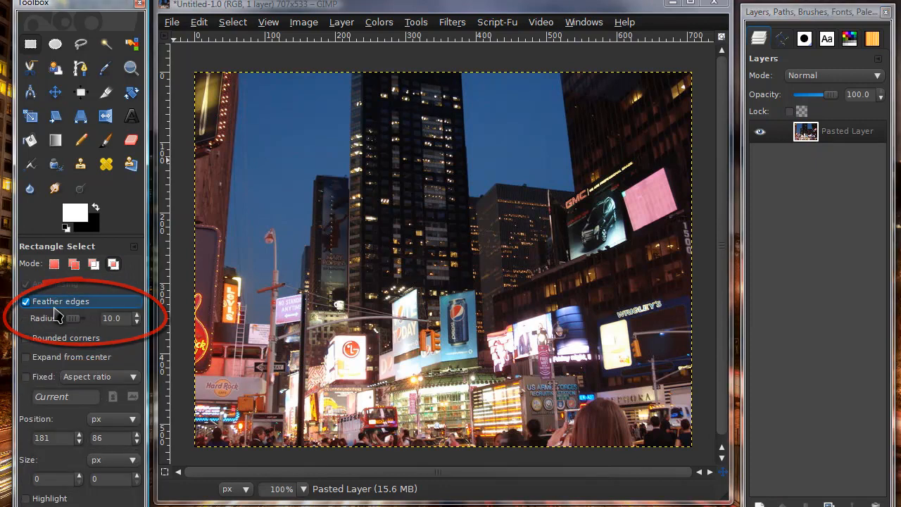
left_click_drag(71, 318, 79, 319)
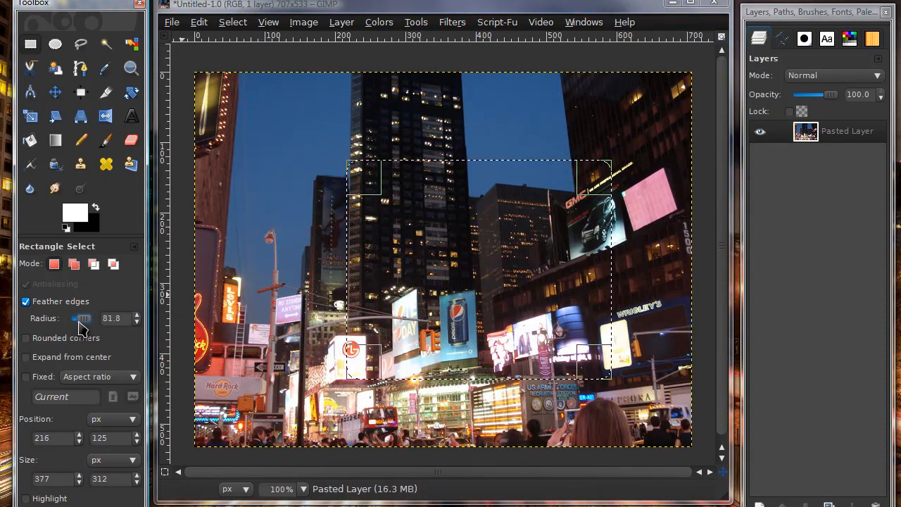
left_click_drag(83, 318, 76, 318)
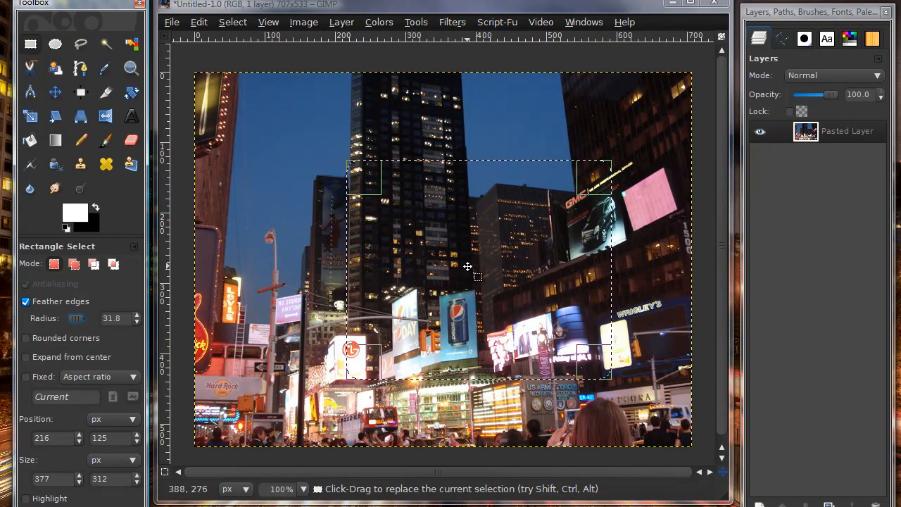
left_click(233, 22)
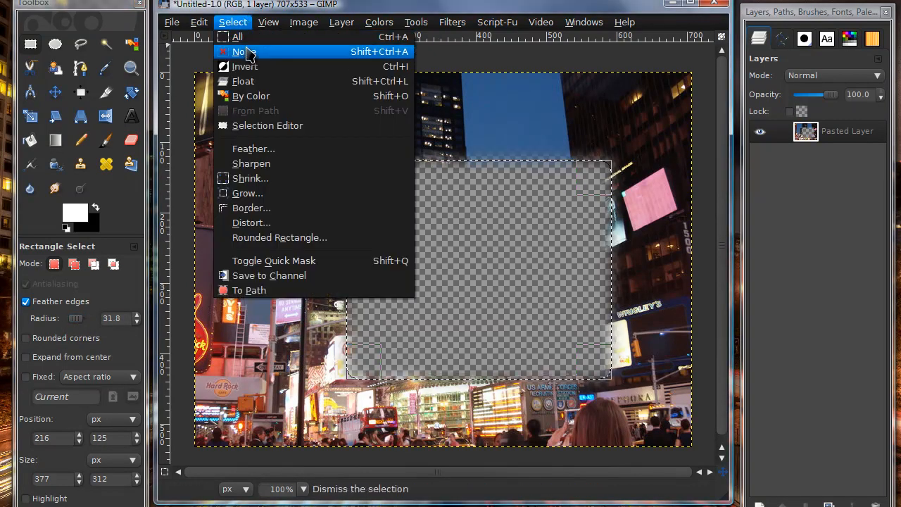
left_click(238, 52)
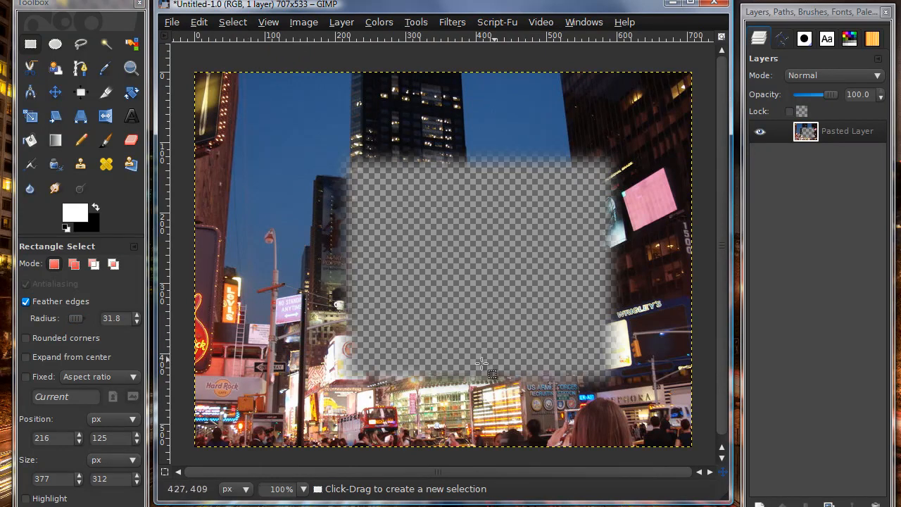
mouse_move(604, 278)
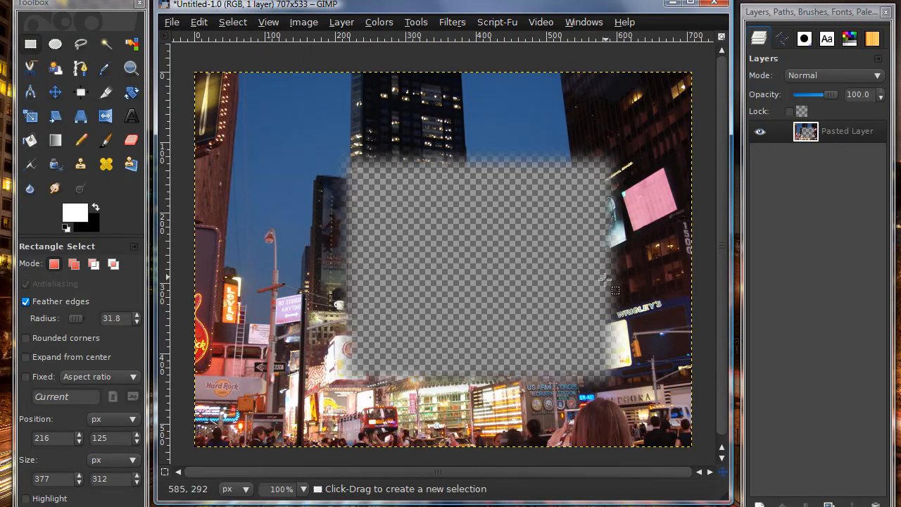
mouse_move(473, 409)
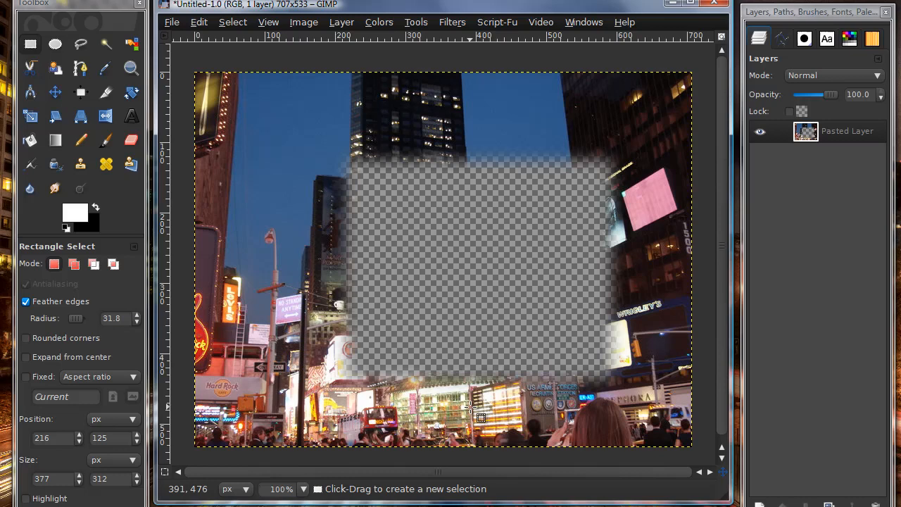
mouse_move(537, 131)
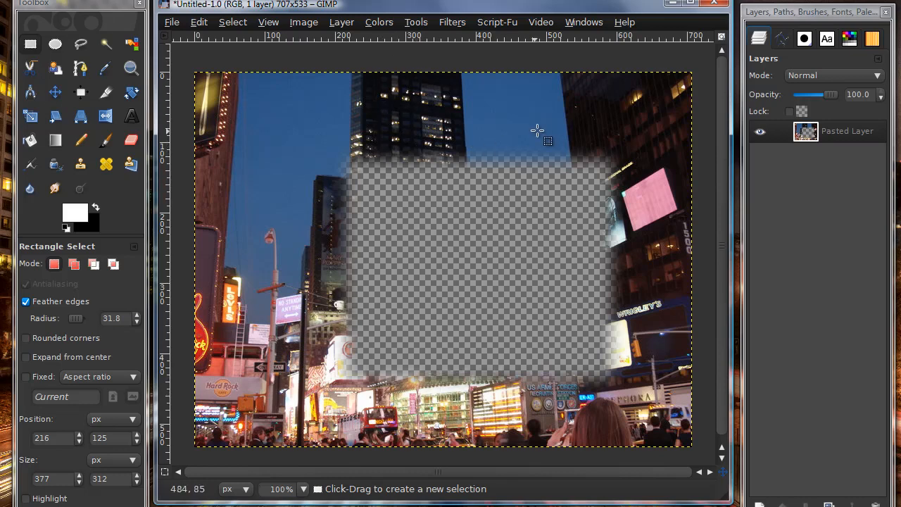
mouse_move(392, 265)
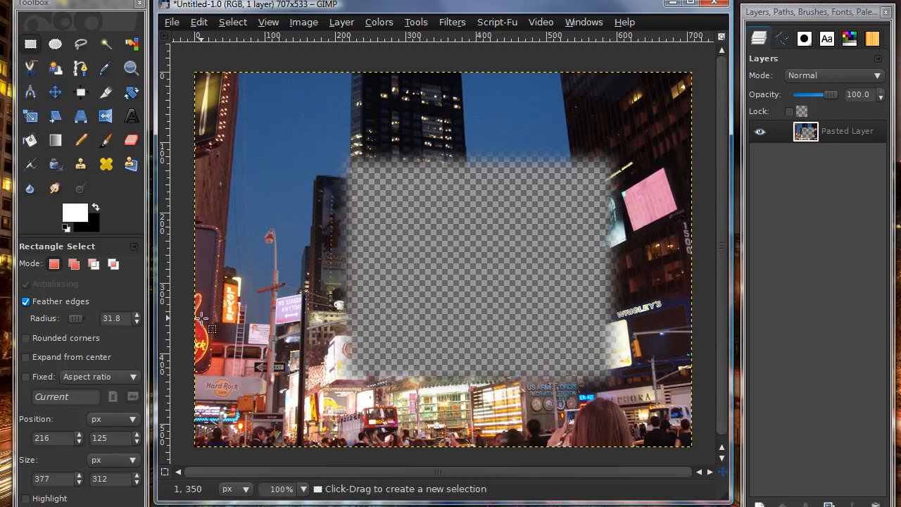
mouse_move(355, 243)
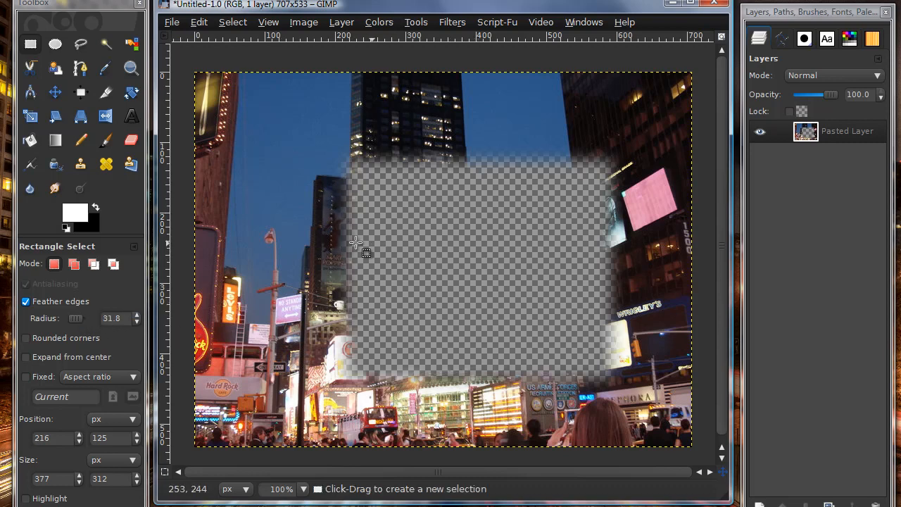
left_click_drag(356, 243, 411, 206)
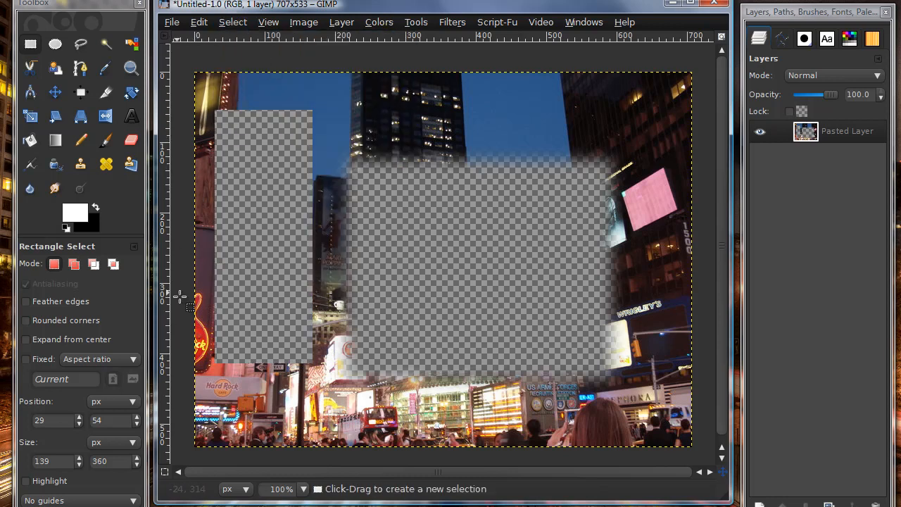
mouse_move(307, 202)
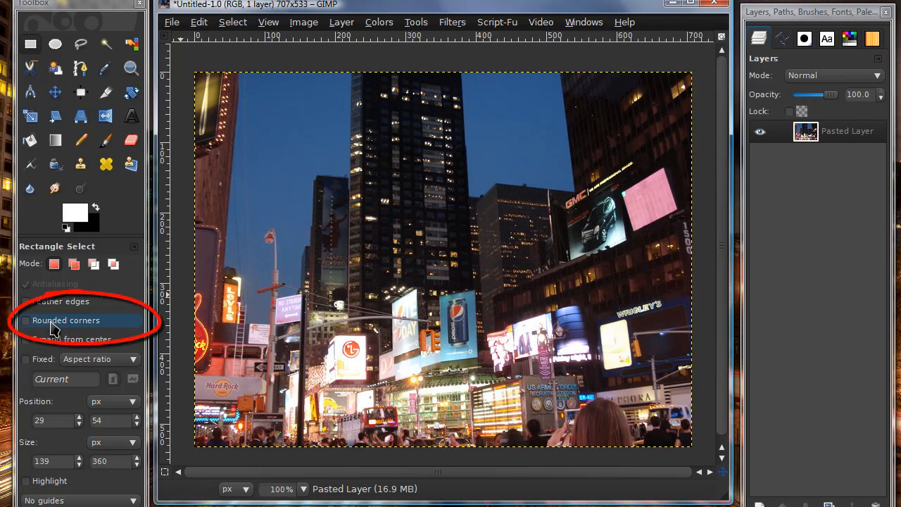
Select the upper middle buildings with rounded corners, radius up to about 86, then disable rounding.
left_click(25, 320)
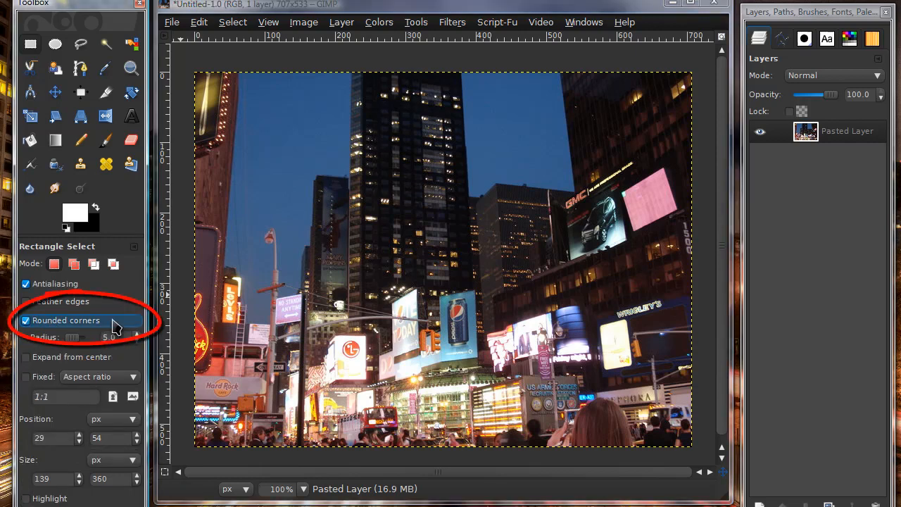
left_click_drag(264, 127, 536, 321)
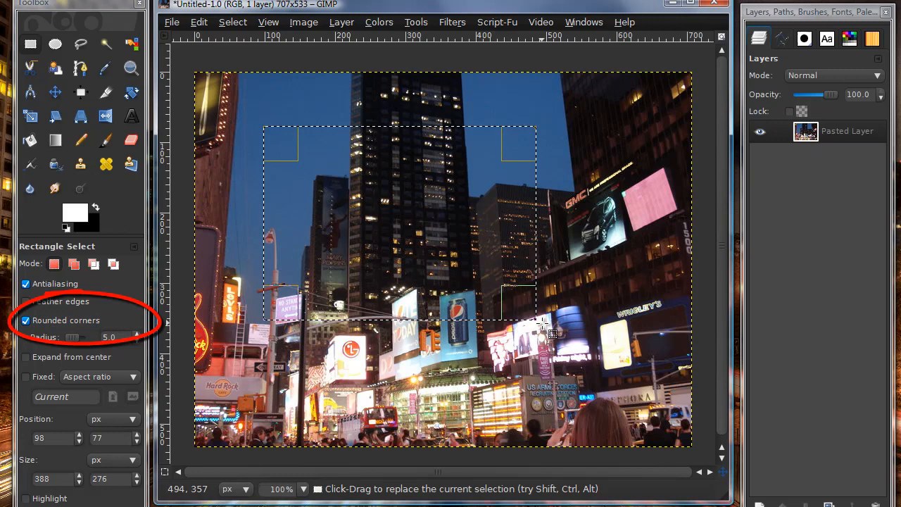
left_click_drag(77, 337, 99, 337)
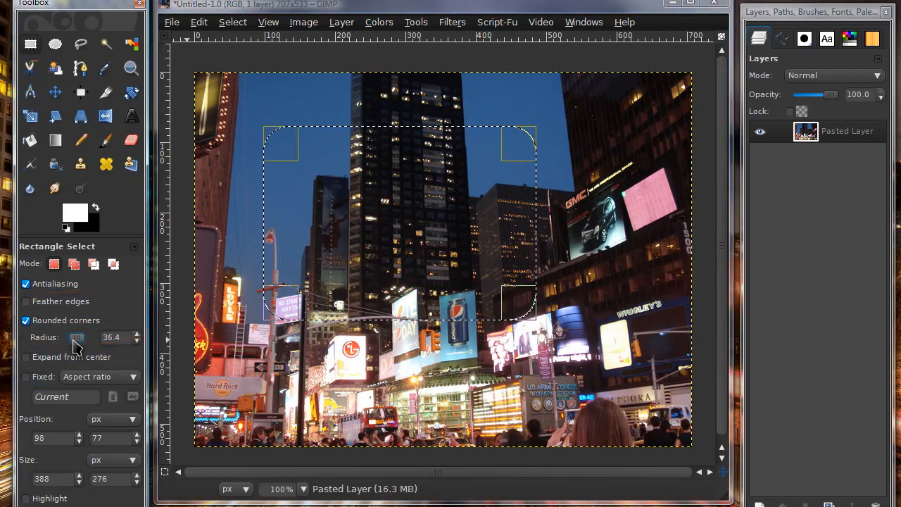
left_click_drag(70, 337, 83, 338)
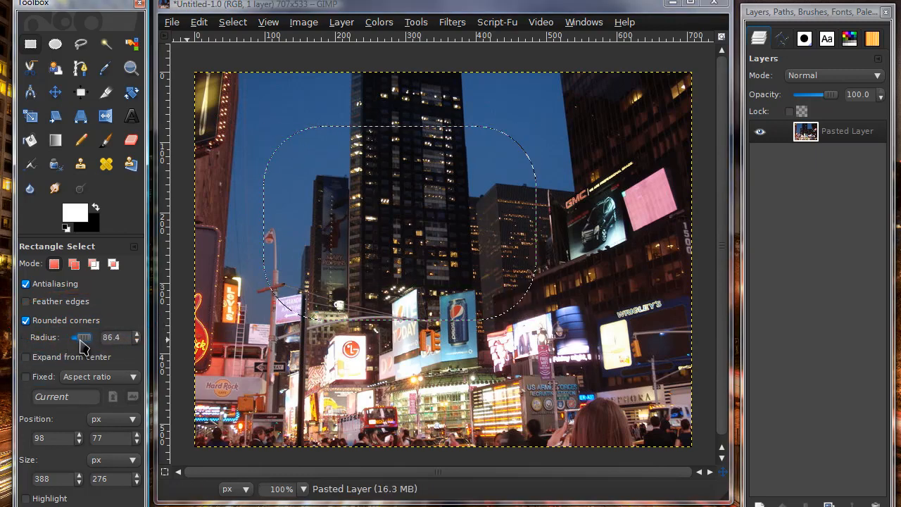
left_click_drag(83, 337, 80, 337)
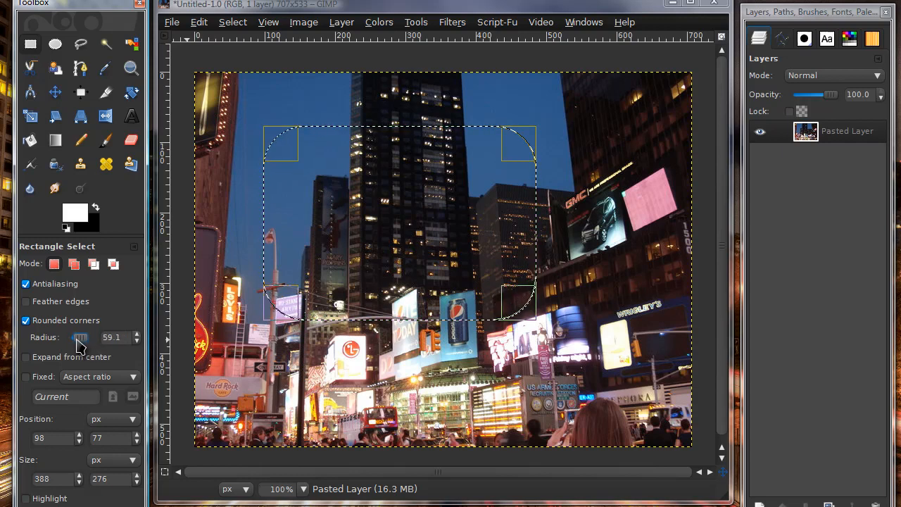
left_click_drag(79, 338, 88, 337)
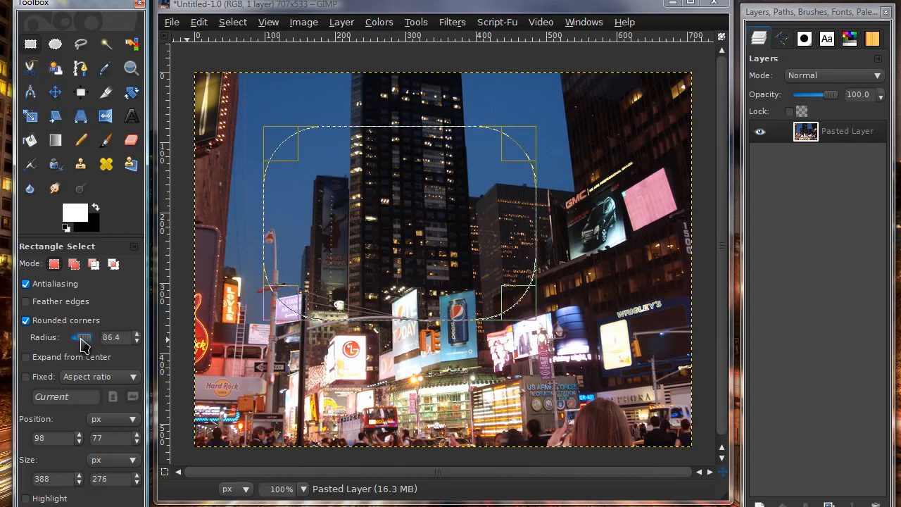
left_click(24, 320)
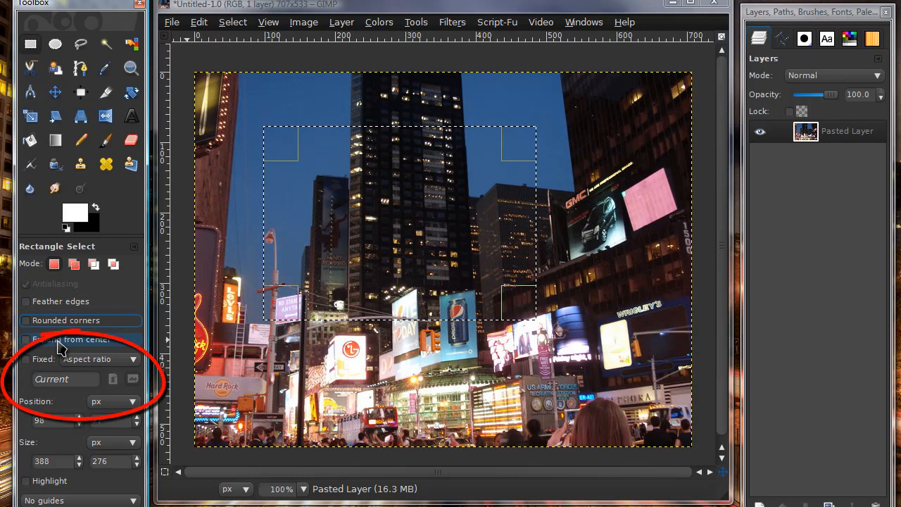
mouse_move(274, 55)
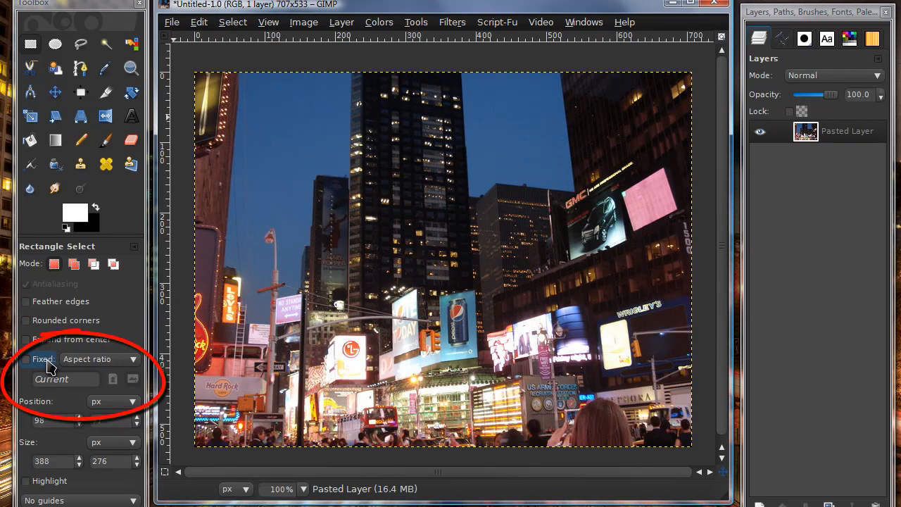
Fix the aspect ratio at 1:1 and drag square selections over the sky and tower.
left_click(26, 359)
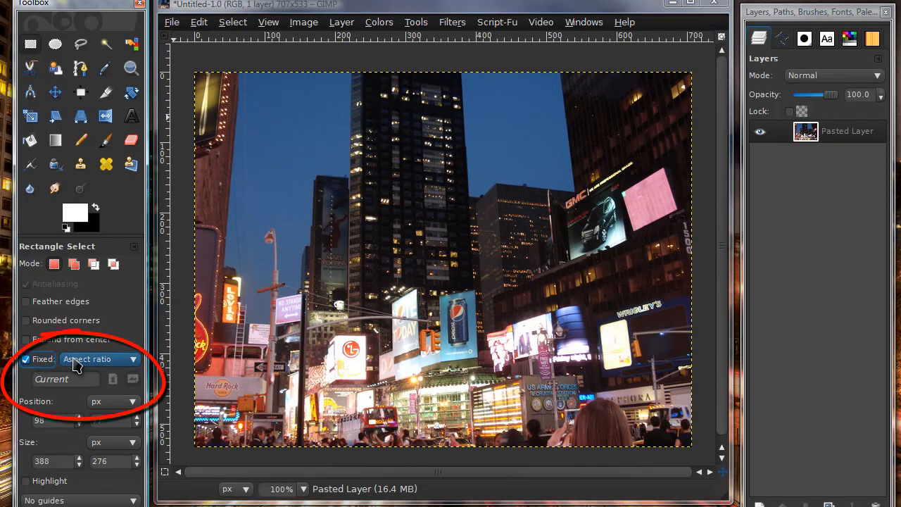
left_click(99, 359)
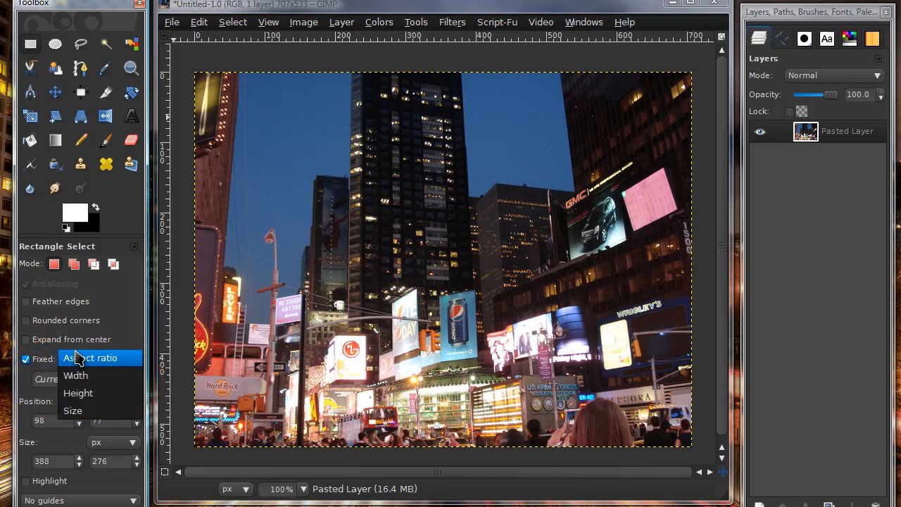
left_click(90, 358)
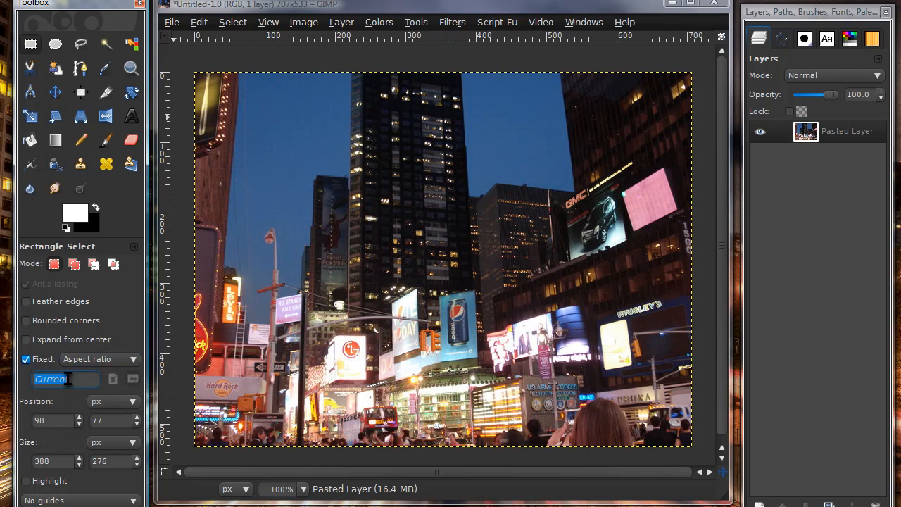
type("1:")
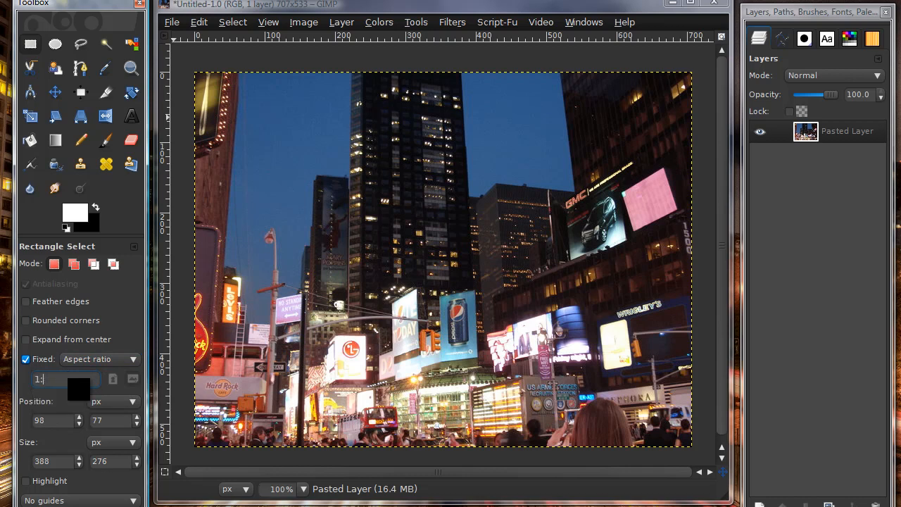
type("1")
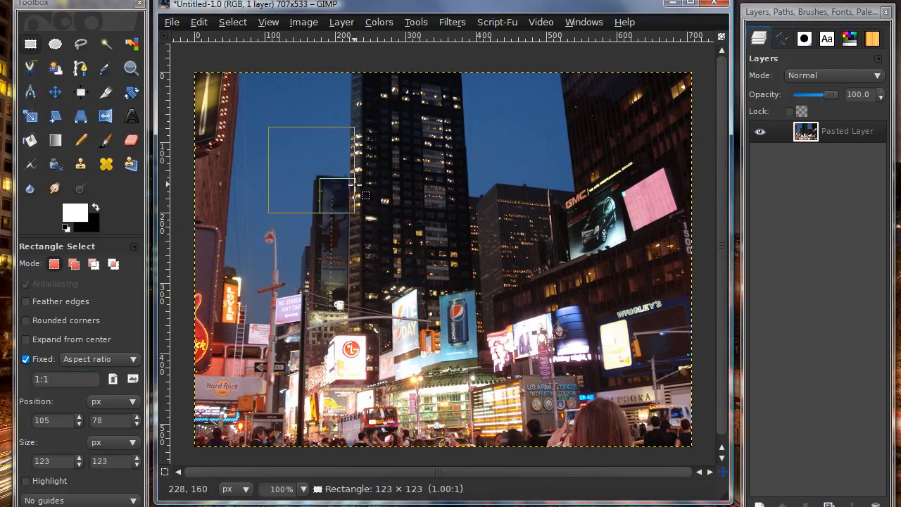
left_click_drag(355, 185, 520, 342)
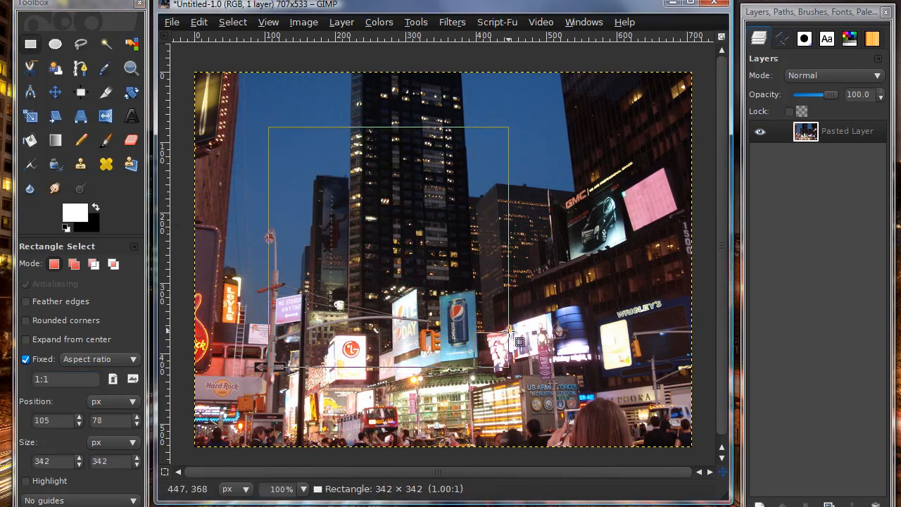
left_click_drag(508, 332, 558, 262)
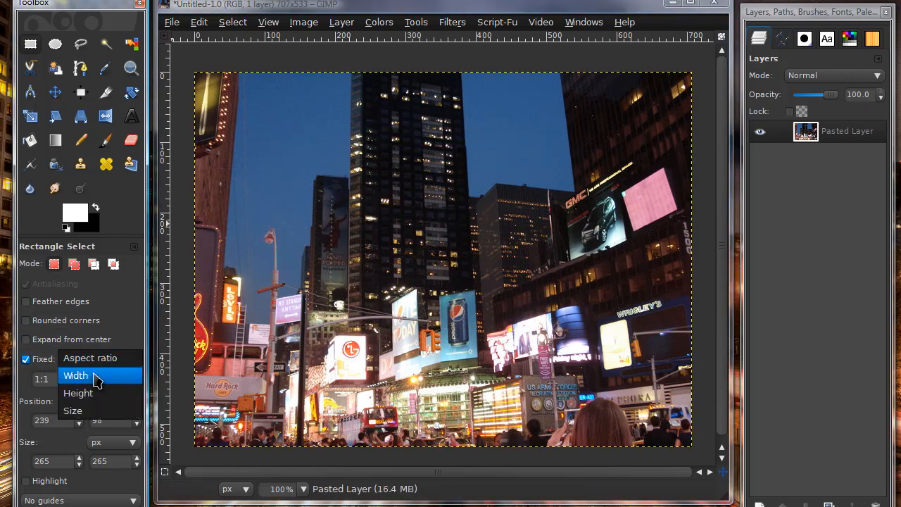
Change the Fixed constraint to Width and pick the Ellipse Select tool.
left_click(75, 375)
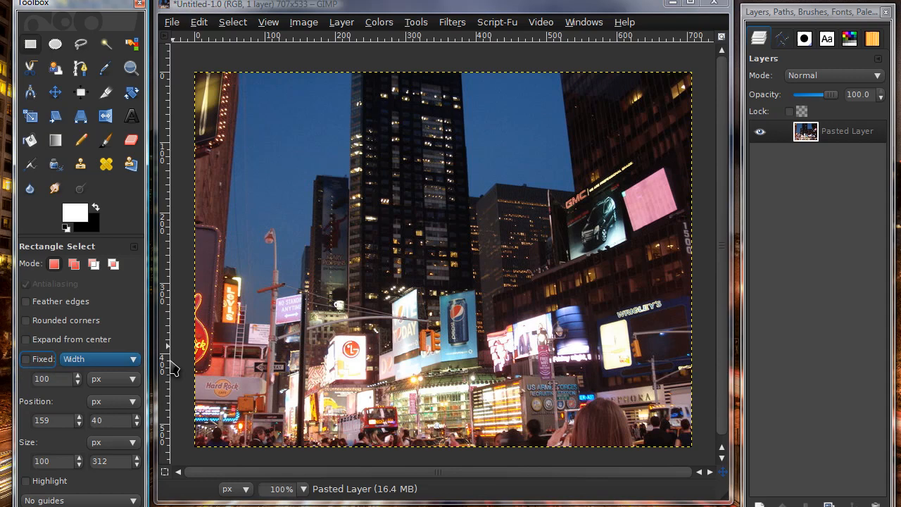
left_click(55, 44)
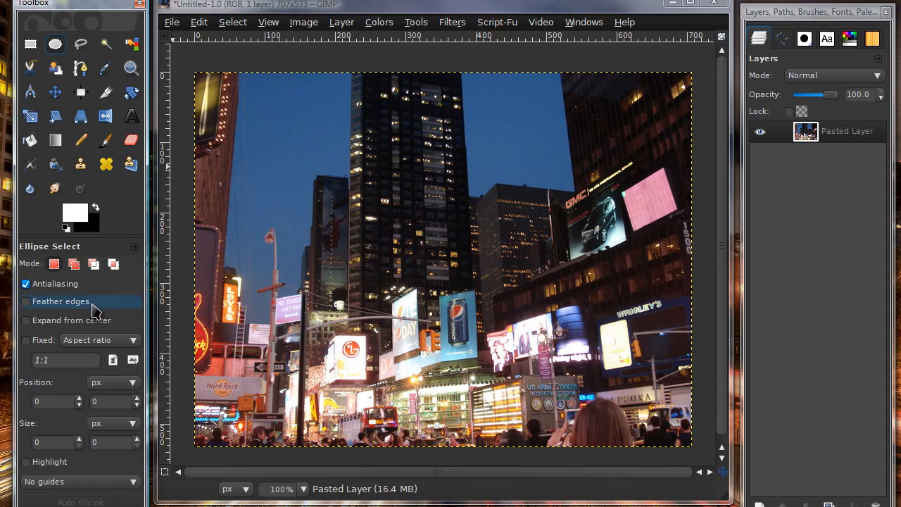
mouse_move(81, 331)
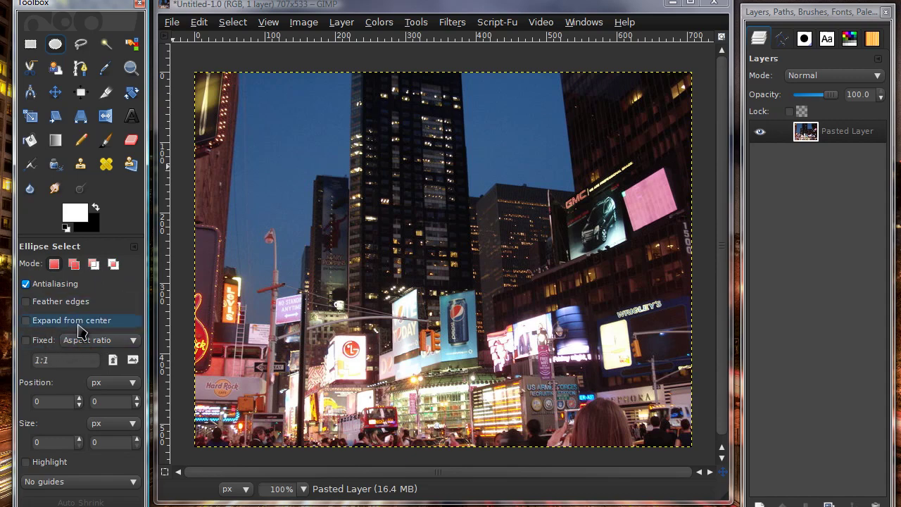
Drag an elliptical selection of about 450 by 152 pixels over the photo.
left_click_drag(301, 113, 509, 319)
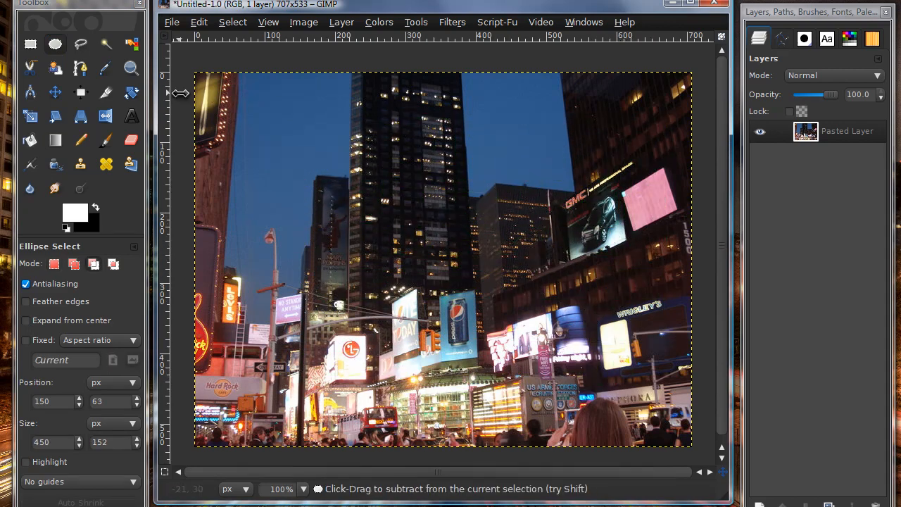
mouse_move(80, 46)
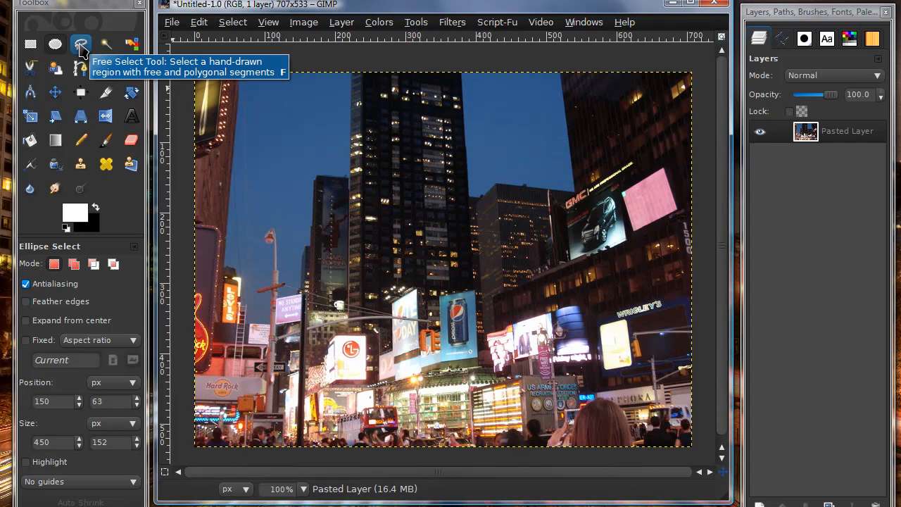
With Free Select, trace a freehand outline around the tower and buildings.
left_click(80, 45)
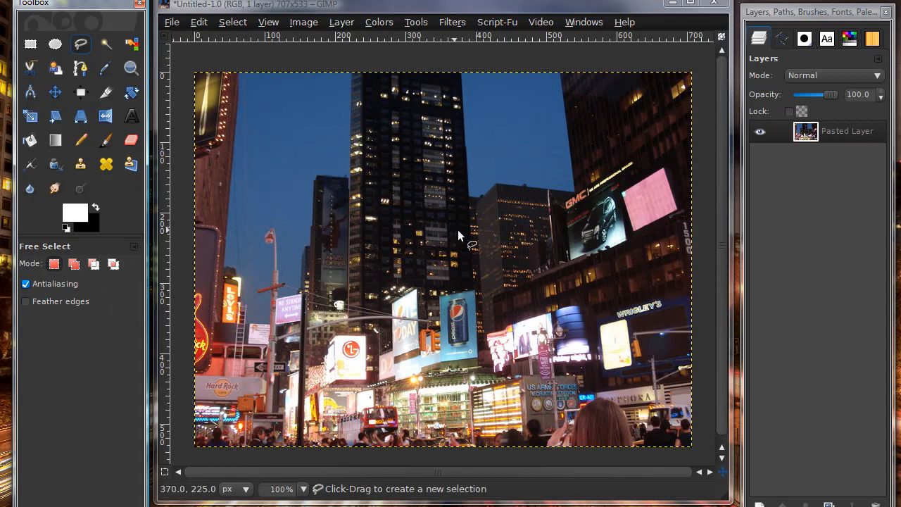
mouse_move(571, 134)
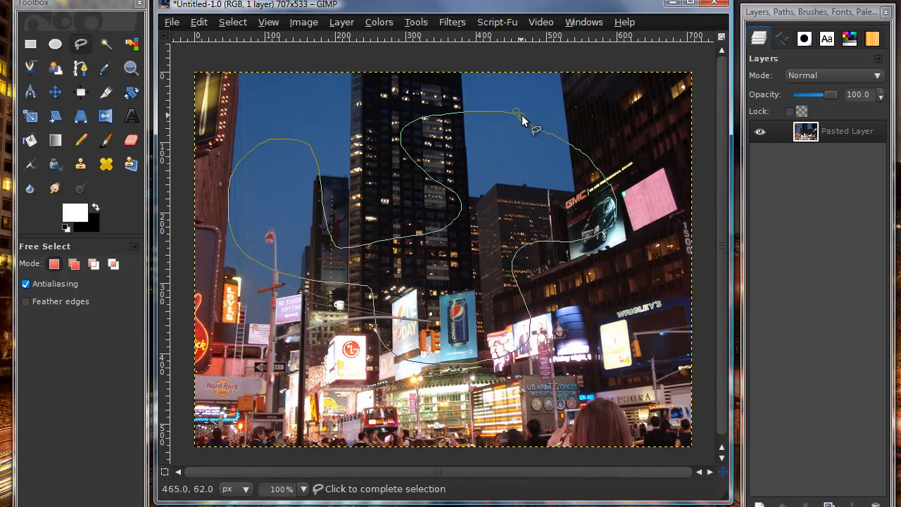
left_click(516, 112)
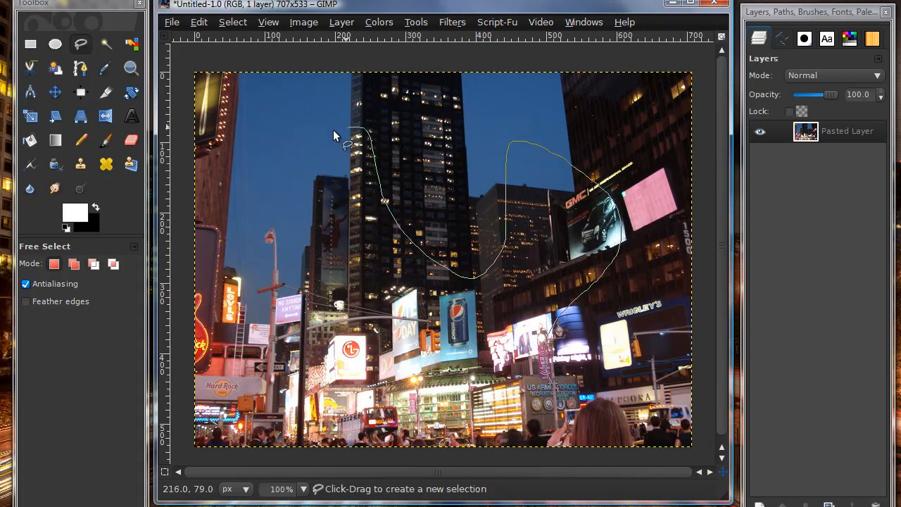
left_click_drag(334, 137, 556, 394)
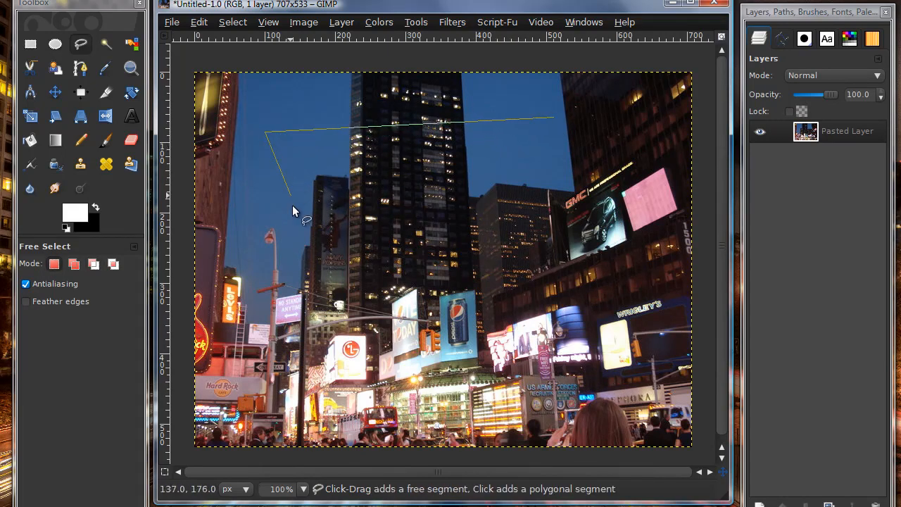
Add straight polygon segments and corner points along the left and right buildings.
left_click(380, 202)
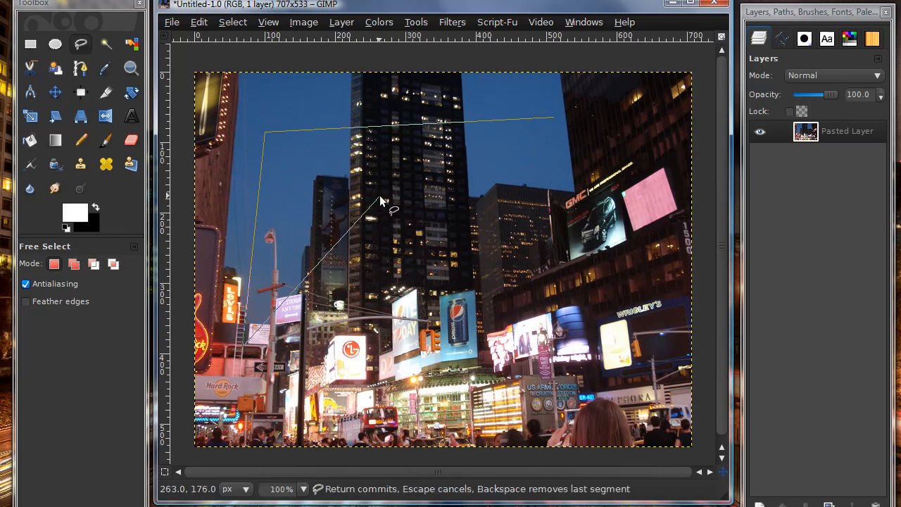
left_click(479, 173)
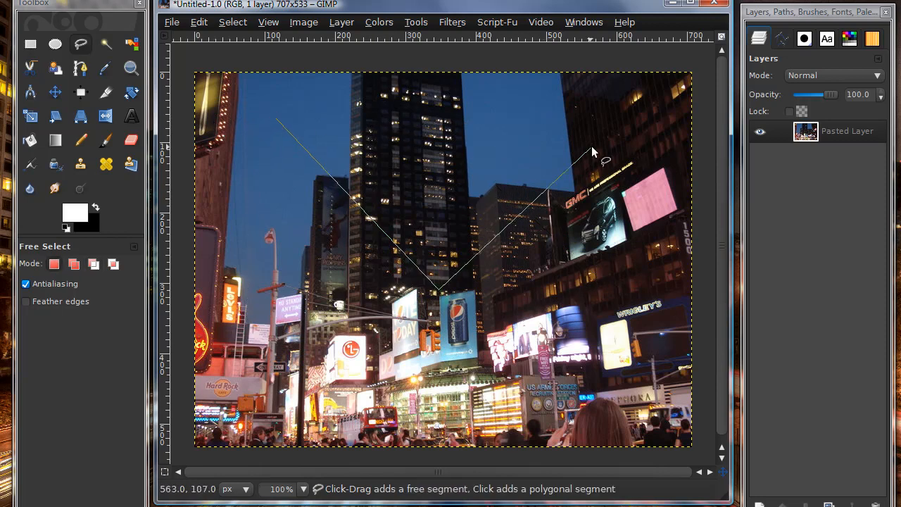
left_click(516, 157)
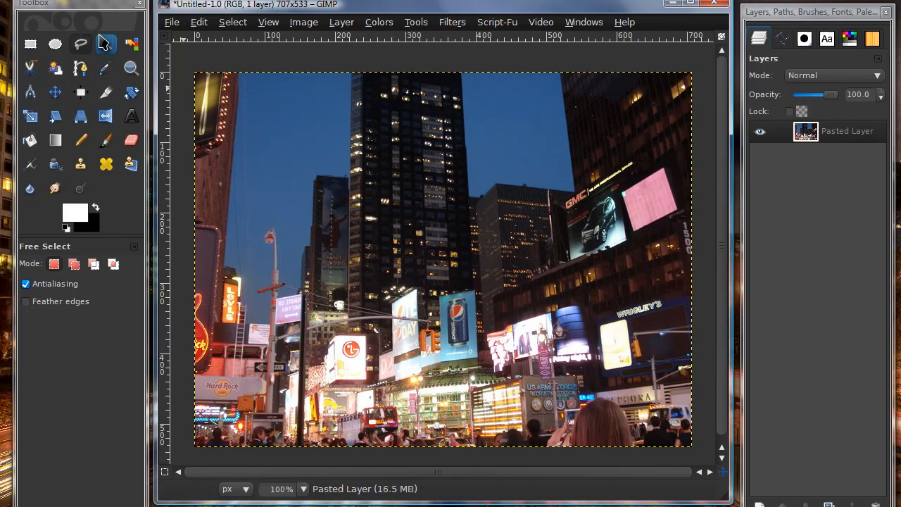
Fuzzy-select the sky beside the central tower, then reselect it at threshold 53.7.
left_click(104, 45)
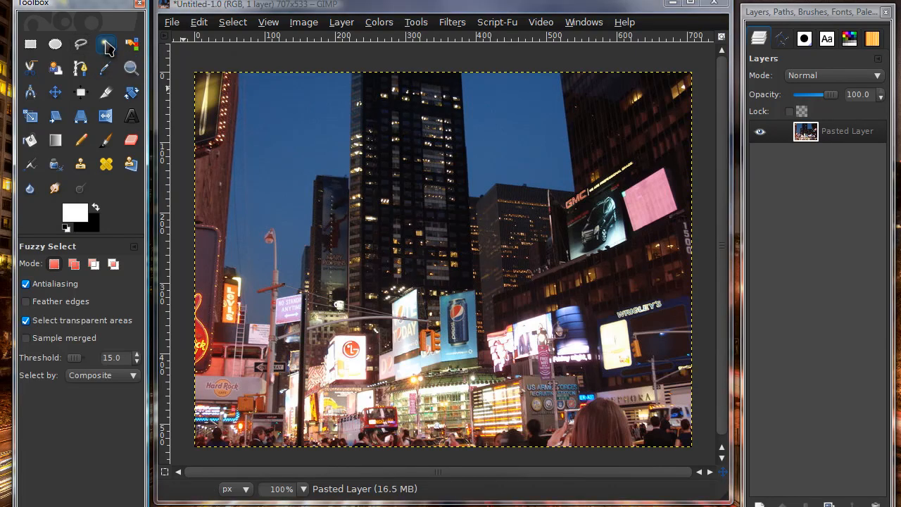
left_click(114, 264)
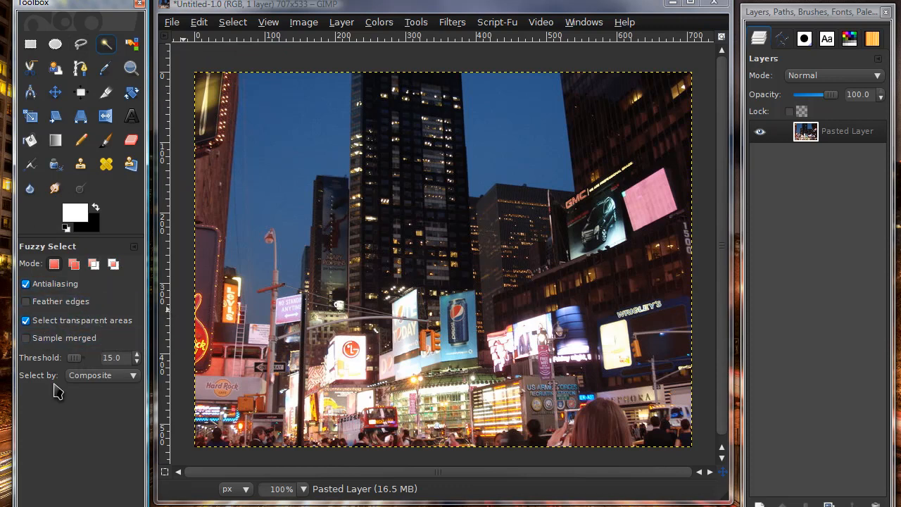
mouse_move(306, 112)
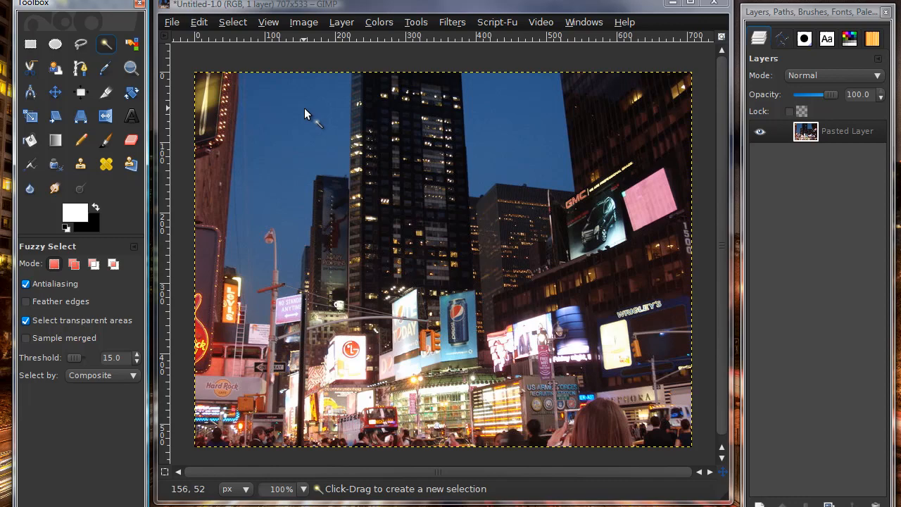
left_click(307, 113)
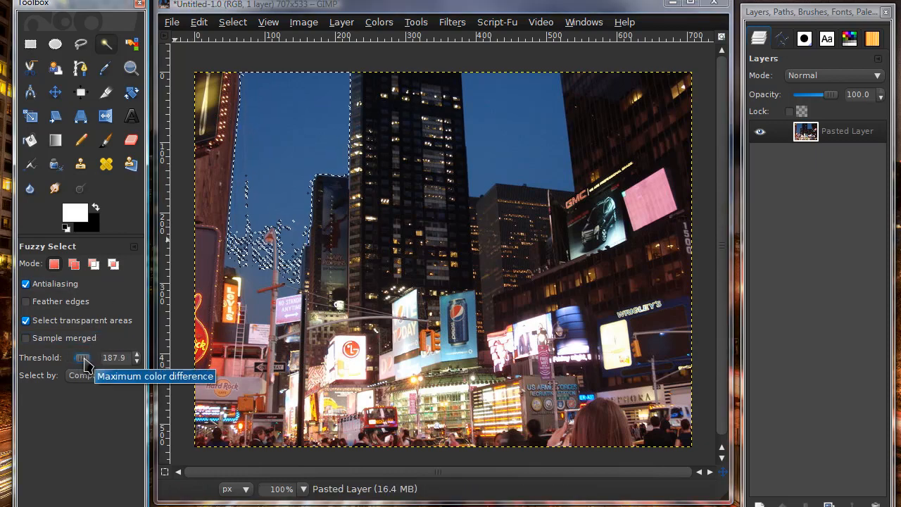
left_click_drag(82, 358, 67, 358)
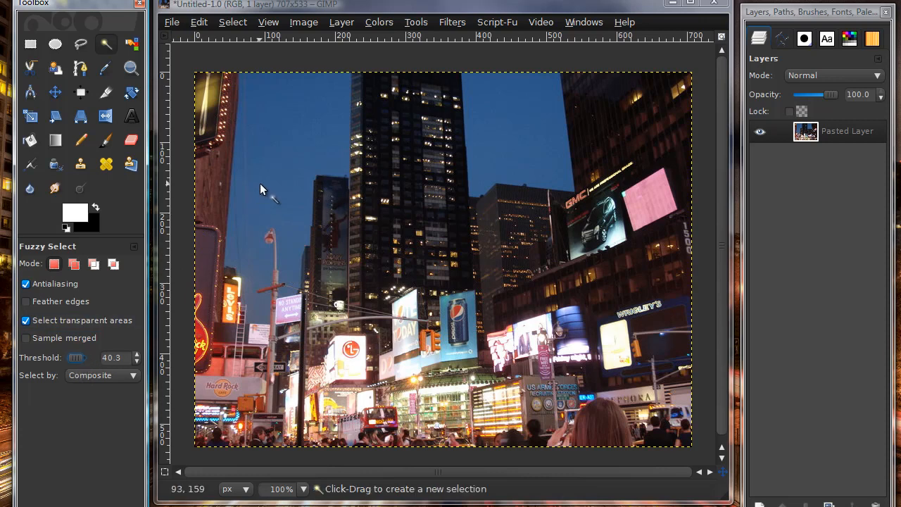
left_click(267, 197)
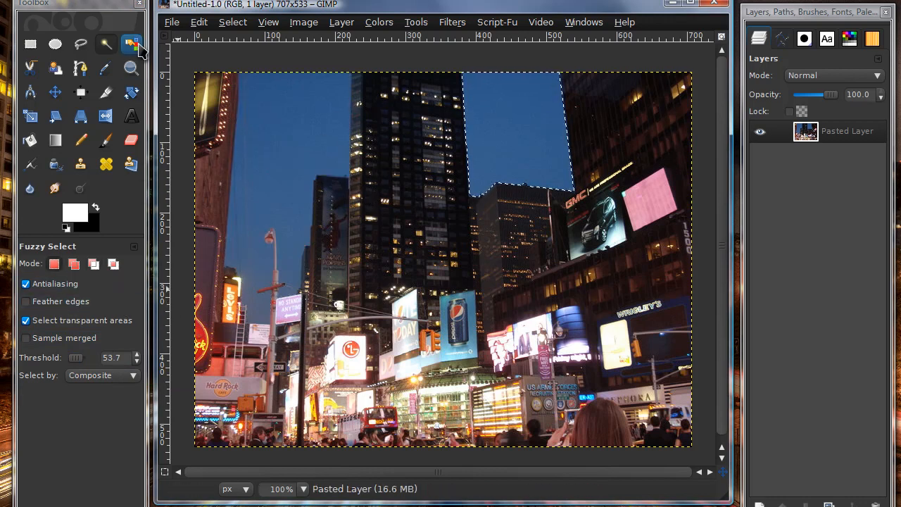
mouse_move(133, 47)
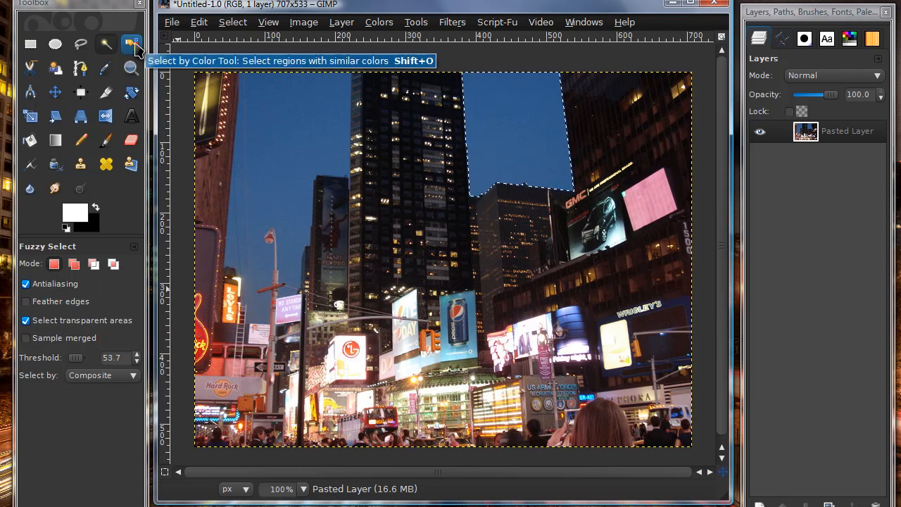
Use Select by Color to select blue sky on both sides of the tower.
left_click(131, 45)
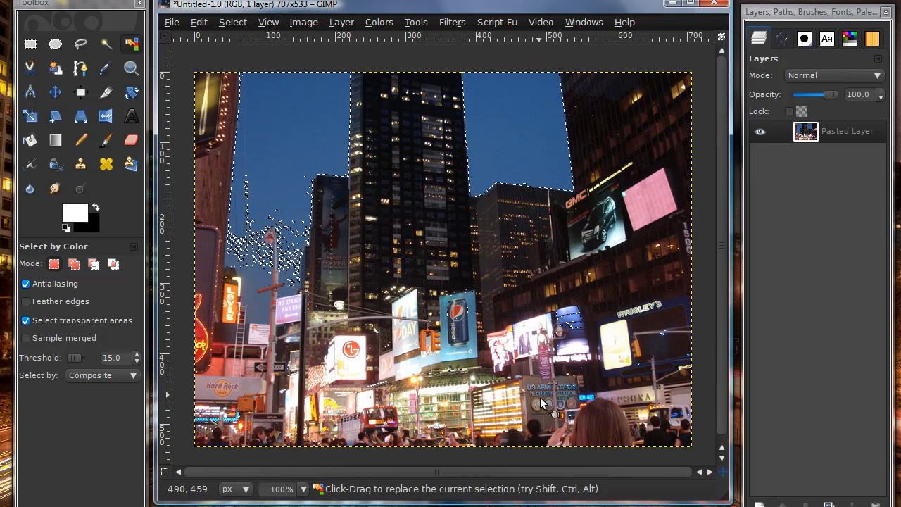
mouse_move(106, 47)
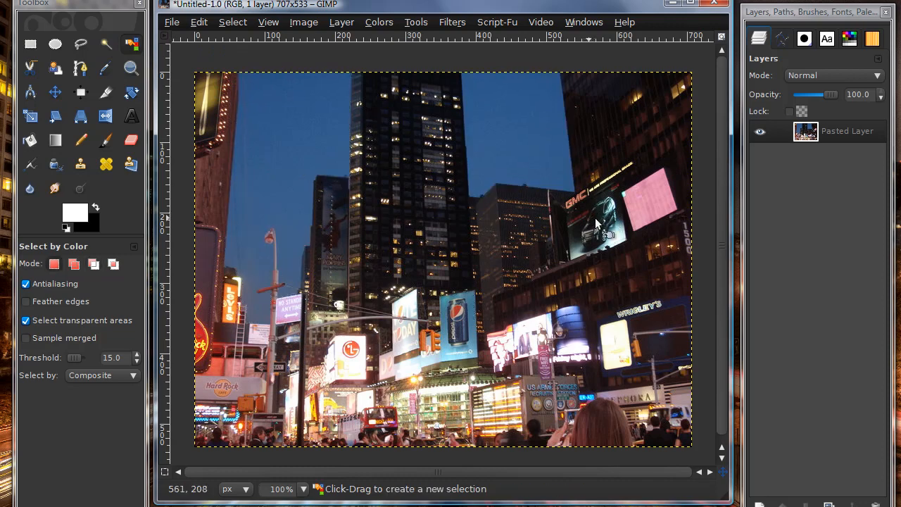
mouse_move(592, 217)
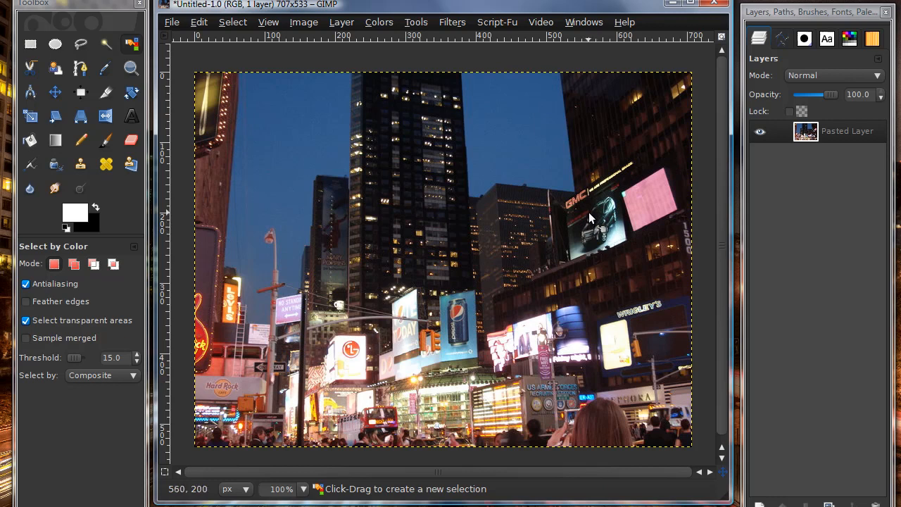
mouse_move(592, 211)
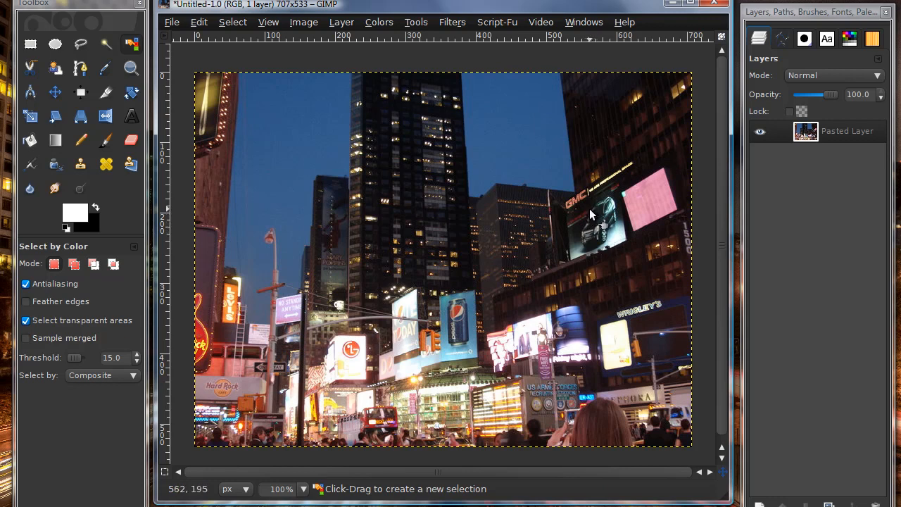